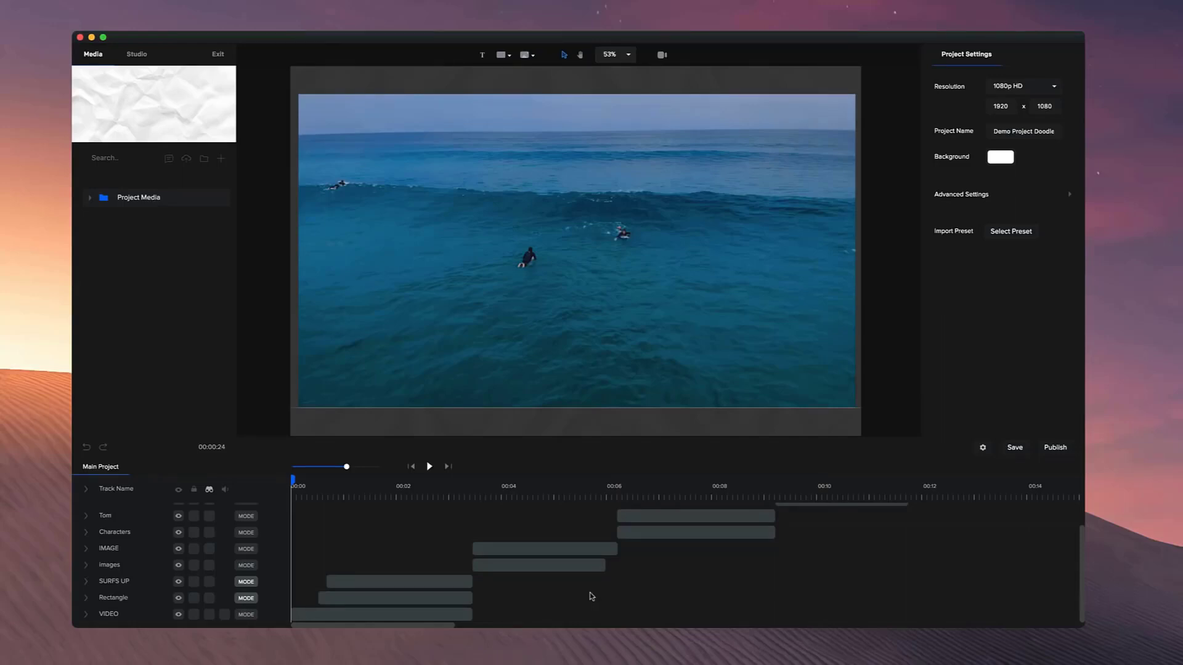
mouse_move(120, 616)
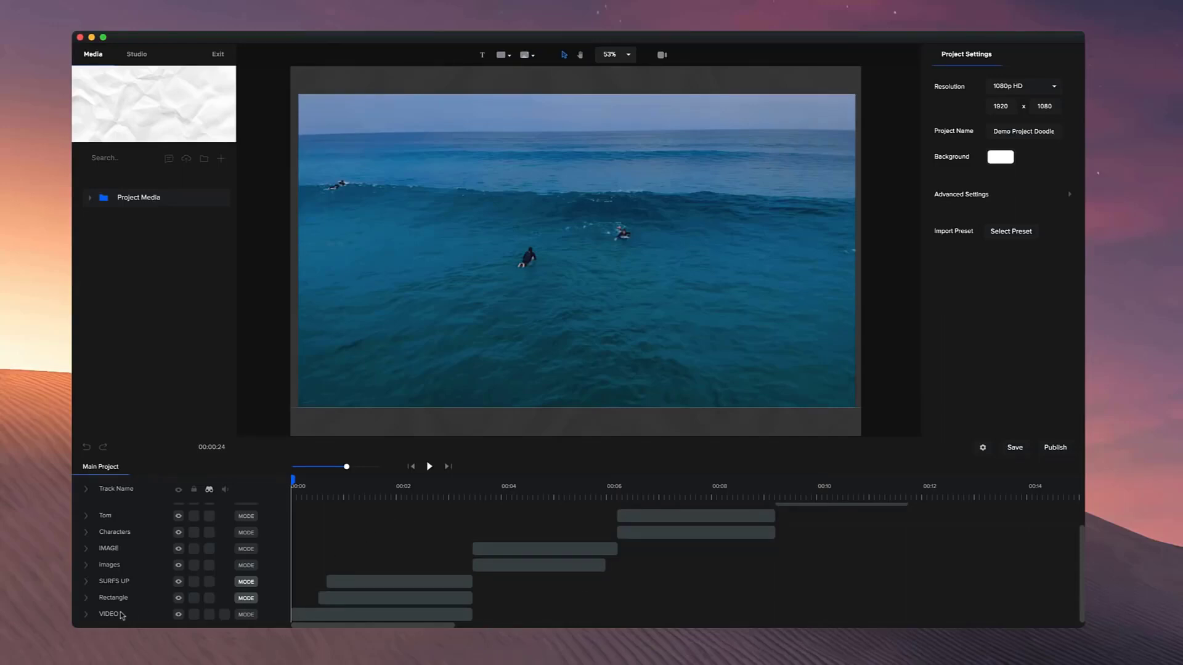
- Add an automatic doodle reveal to the surf clip with Hide Hand ticked, then preview it
left_click(380, 614)
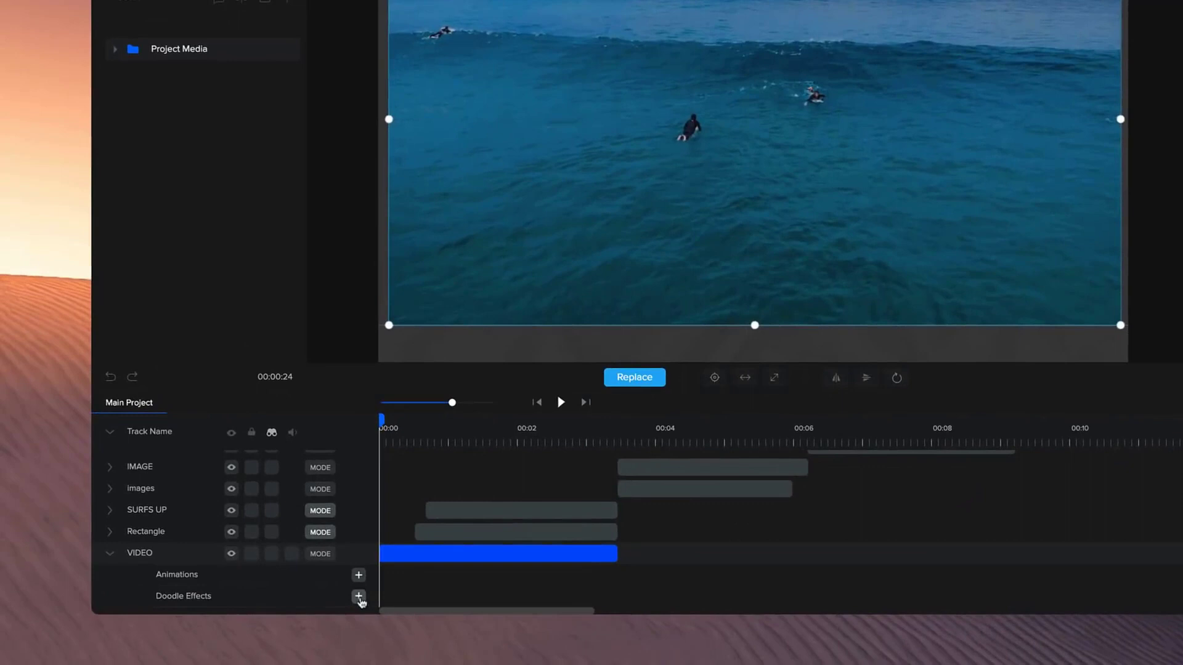
left_click(357, 598)
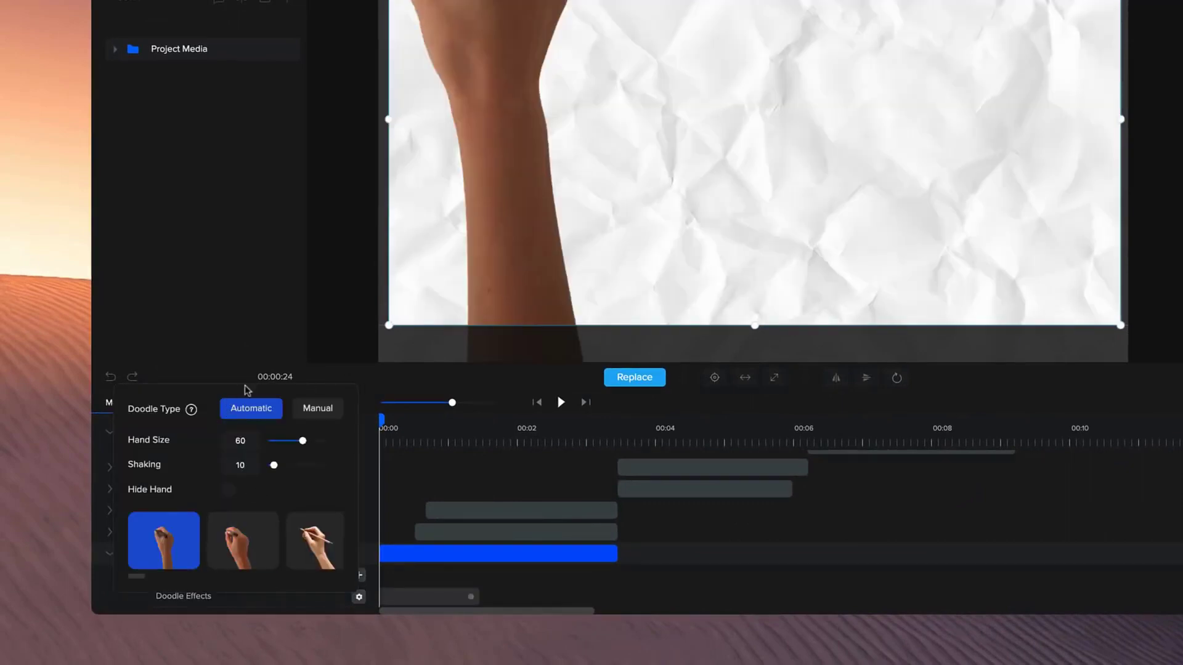
mouse_move(274, 451)
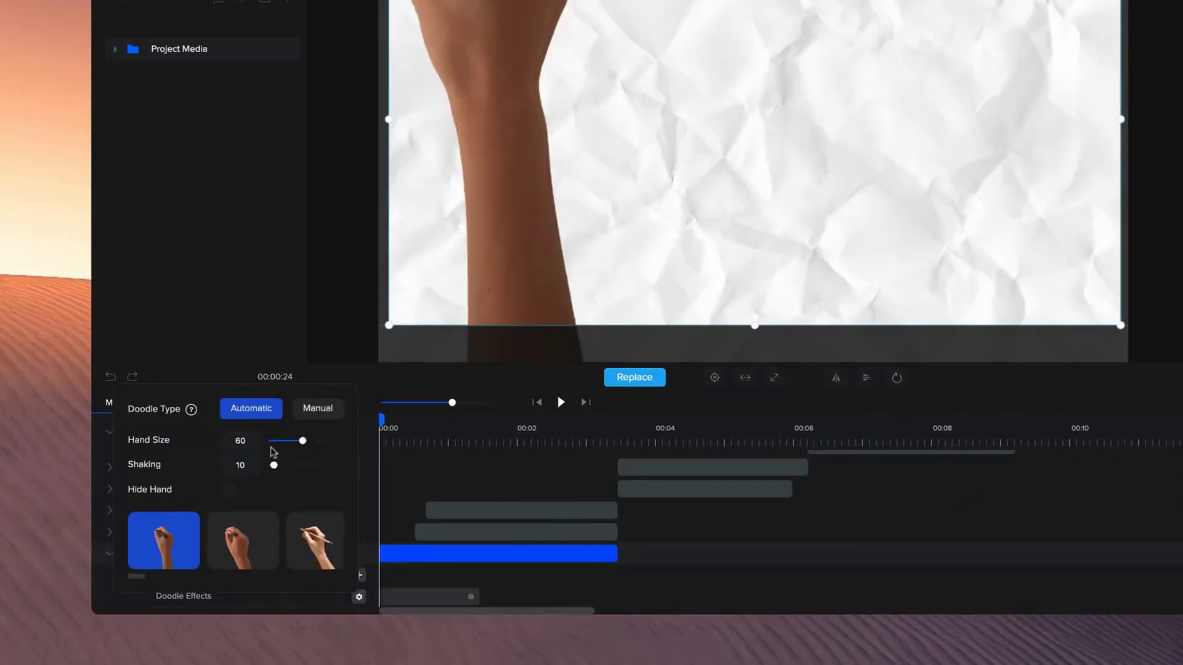
left_click(226, 490)
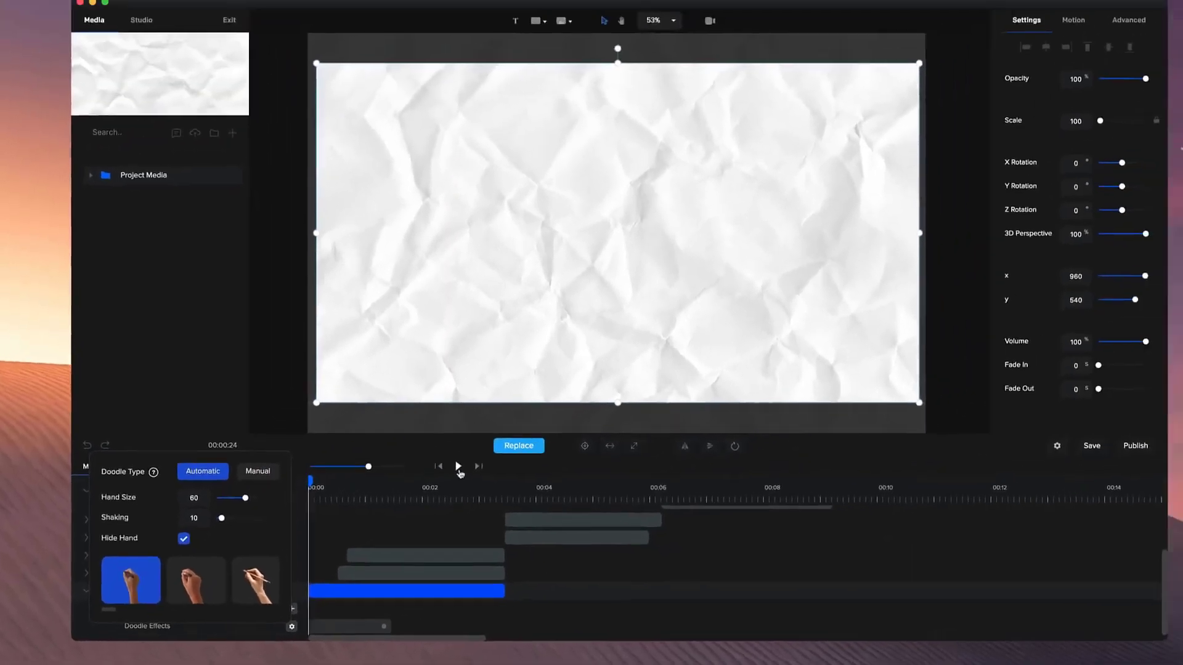
left_click(457, 465)
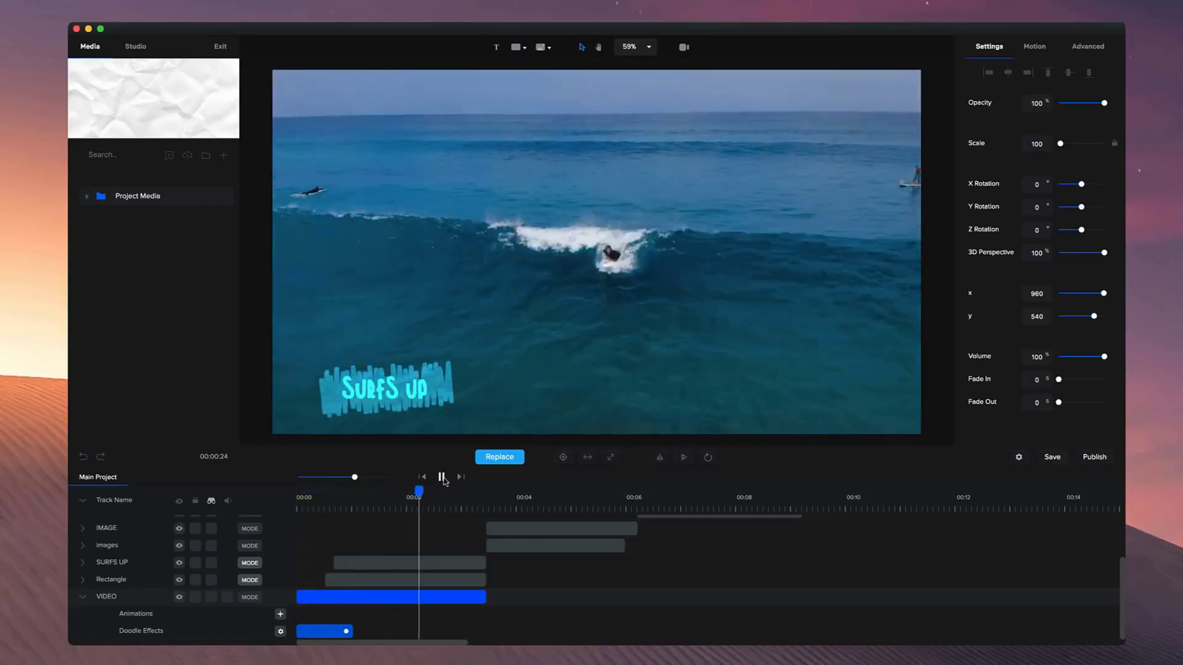
left_click(442, 475)
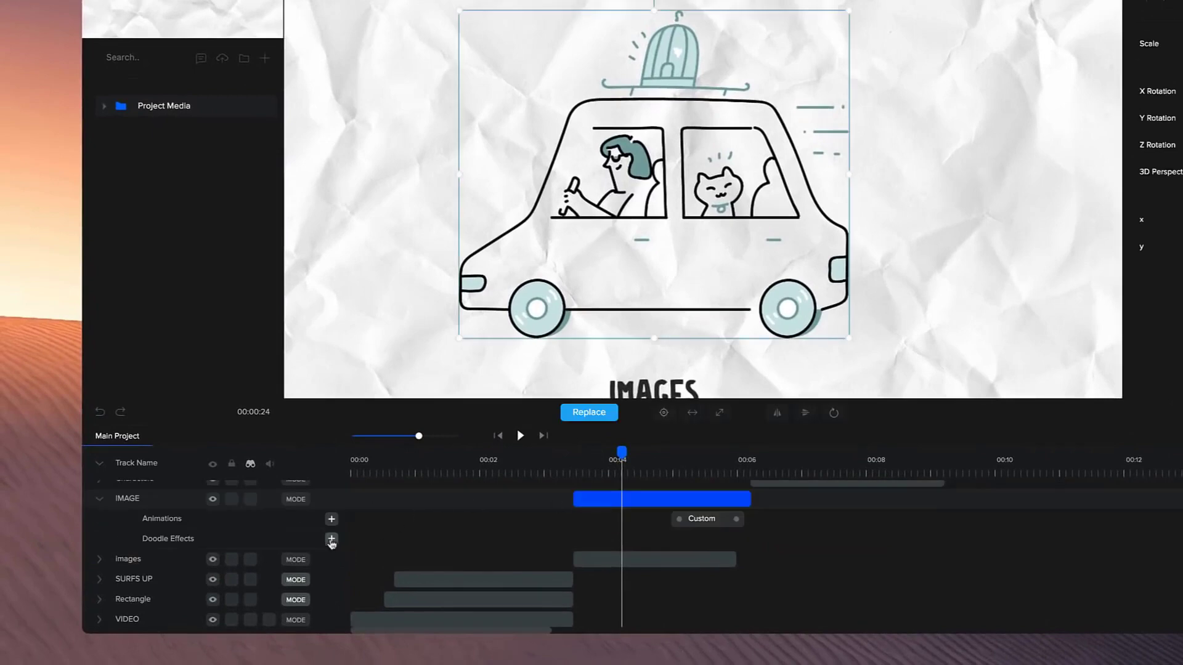
- Add a doodle reveal to the car image and set its Doodle Type to Manual
left_click(331, 541)
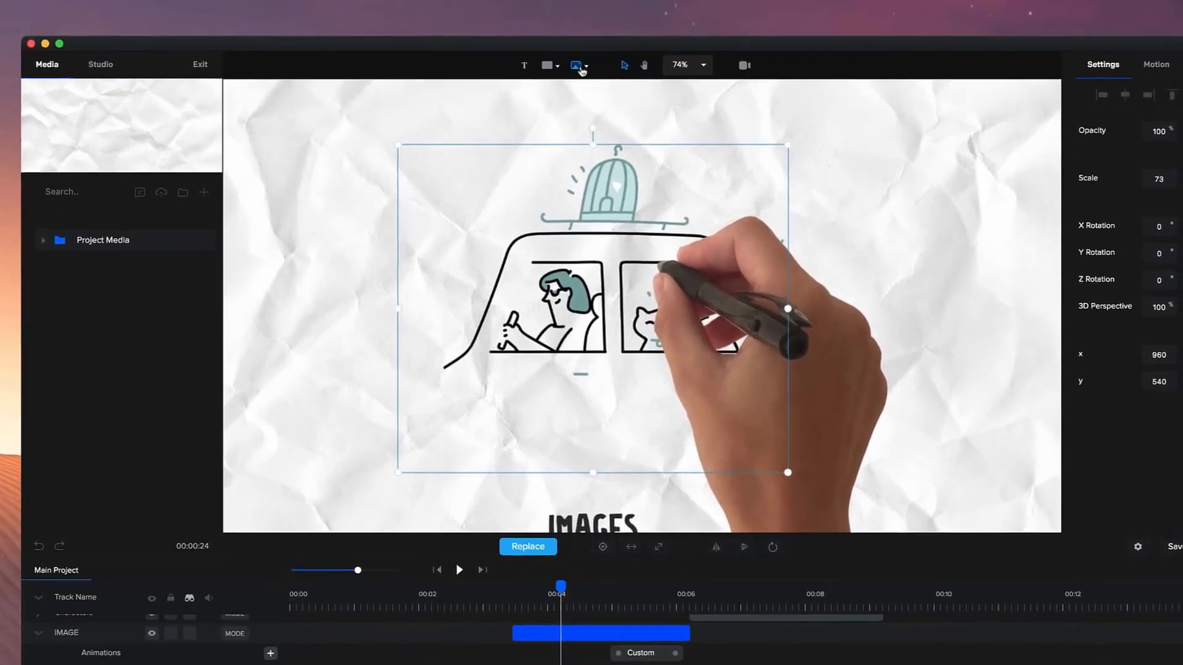
left_click(575, 65)
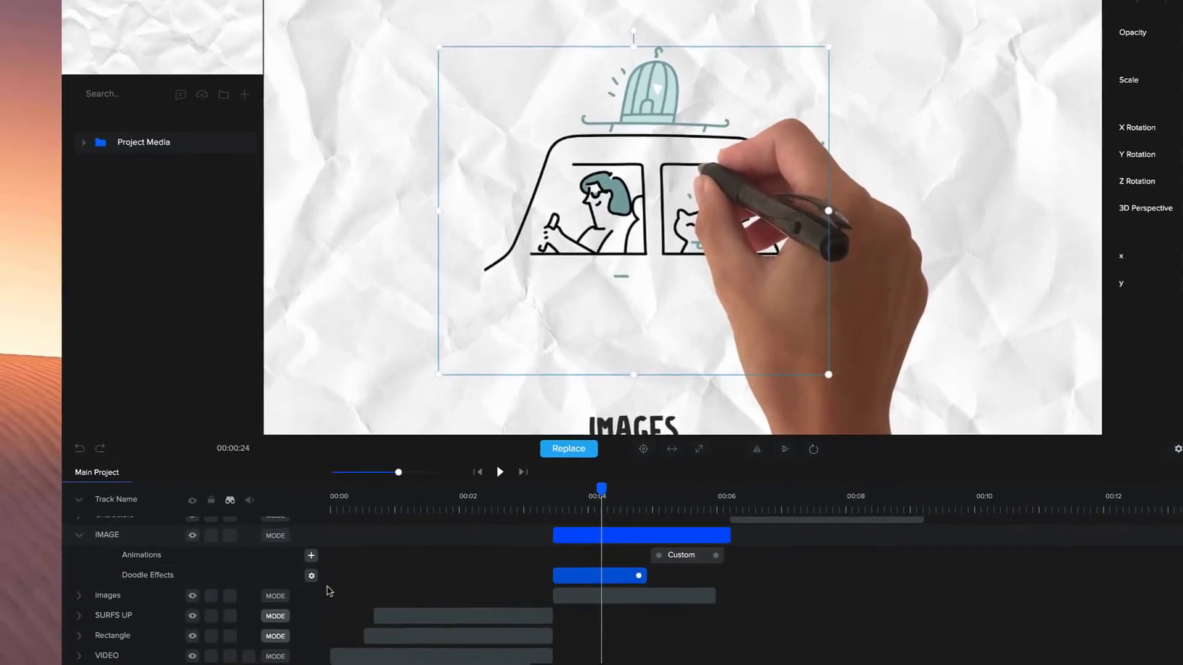
left_click(310, 575)
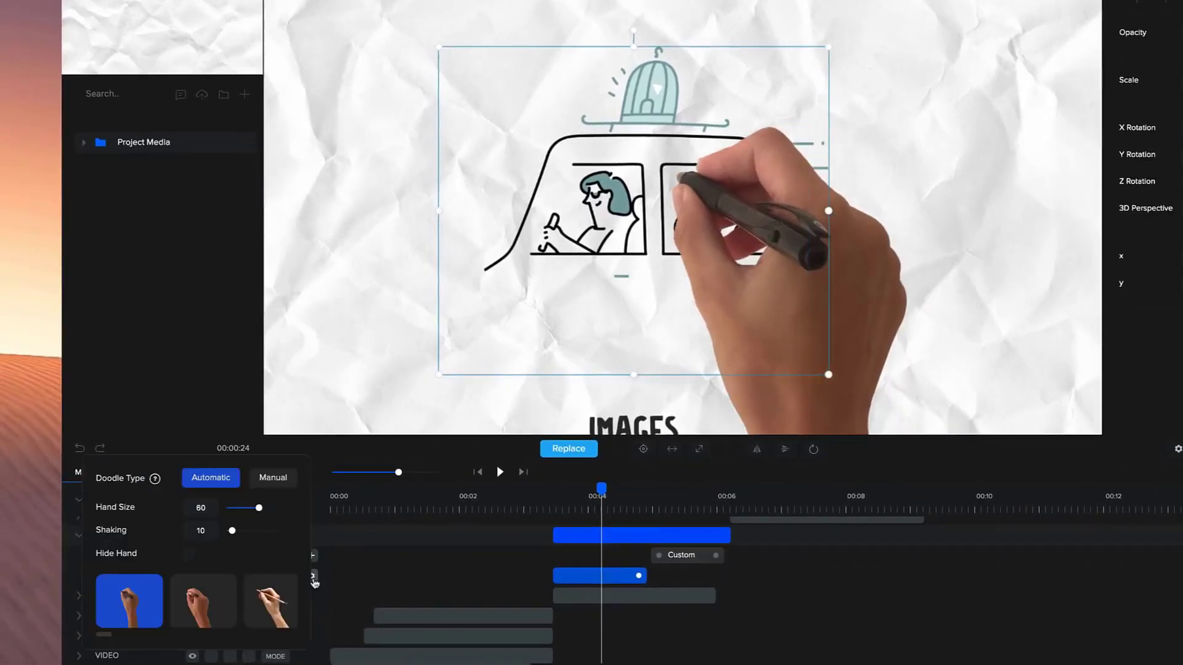
left_click(272, 478)
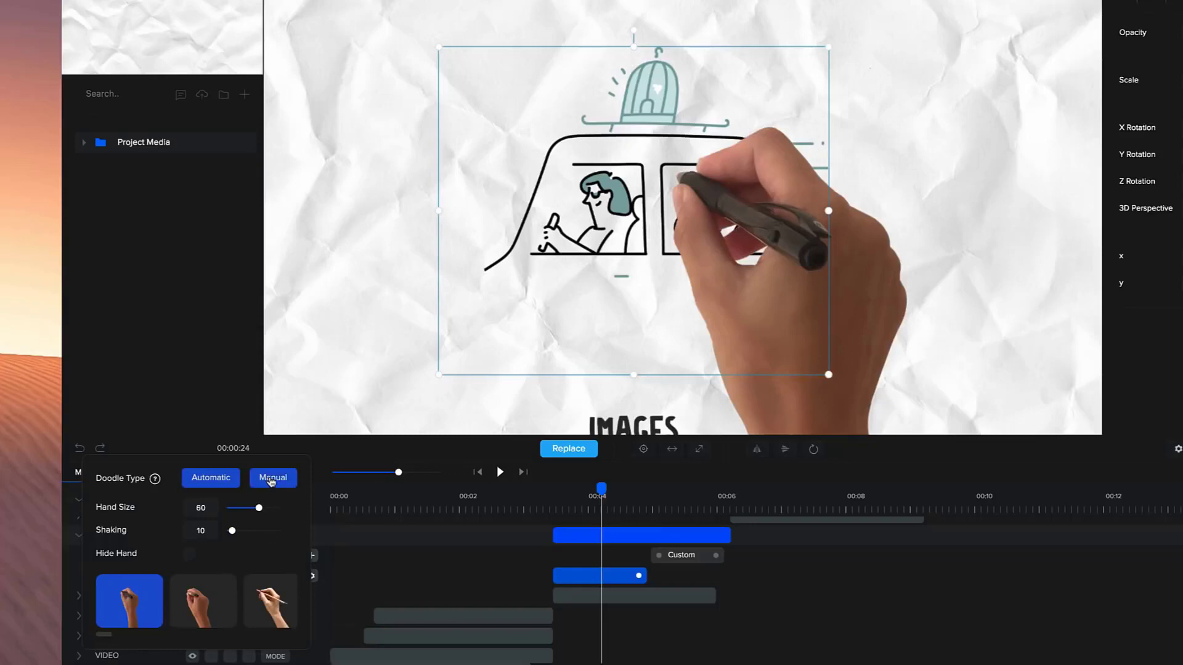
left_click(272, 478)
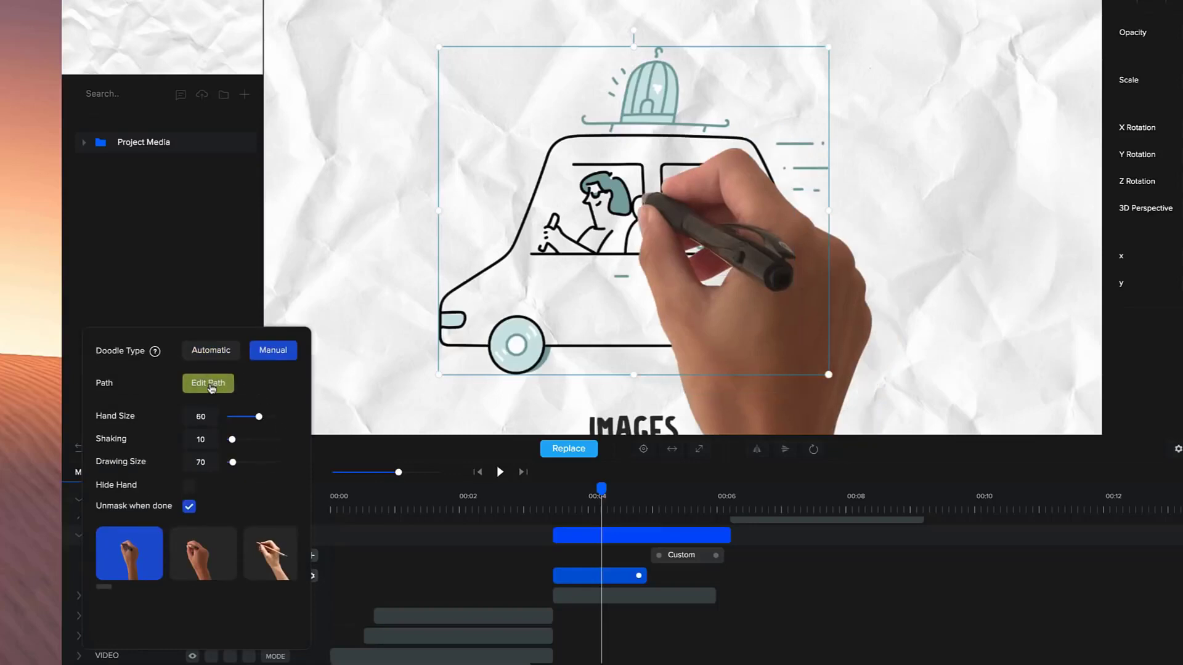
- Start editing the car's manual reveal path along its underside and left wheel
left_click(207, 383)
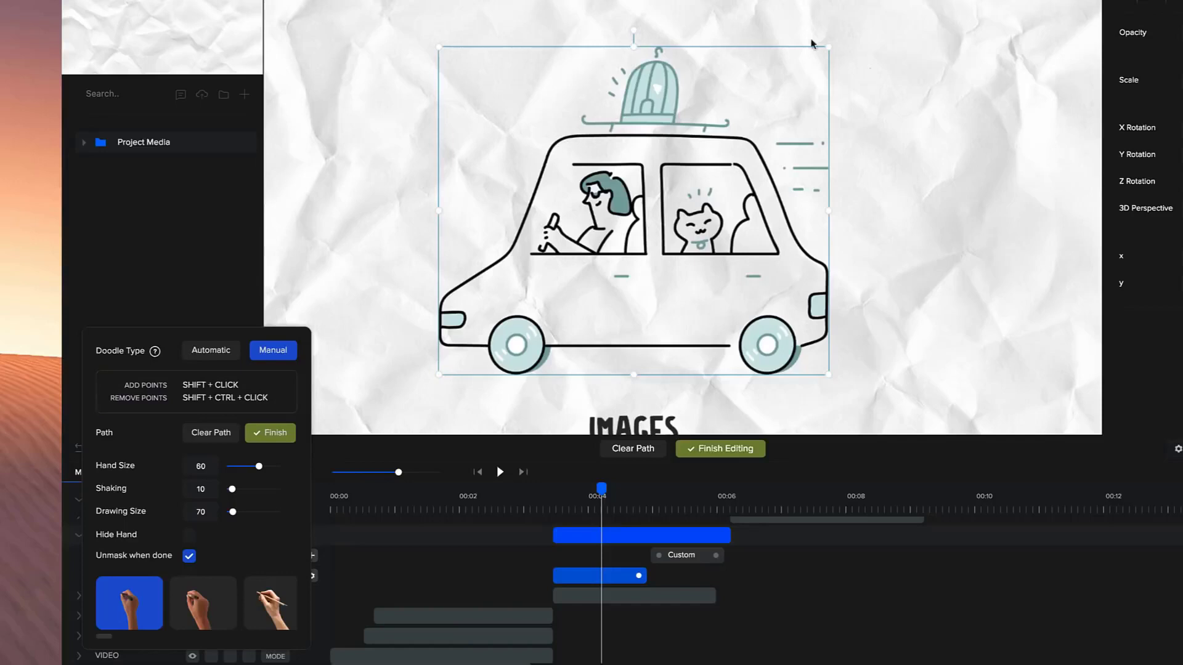
mouse_move(288, 416)
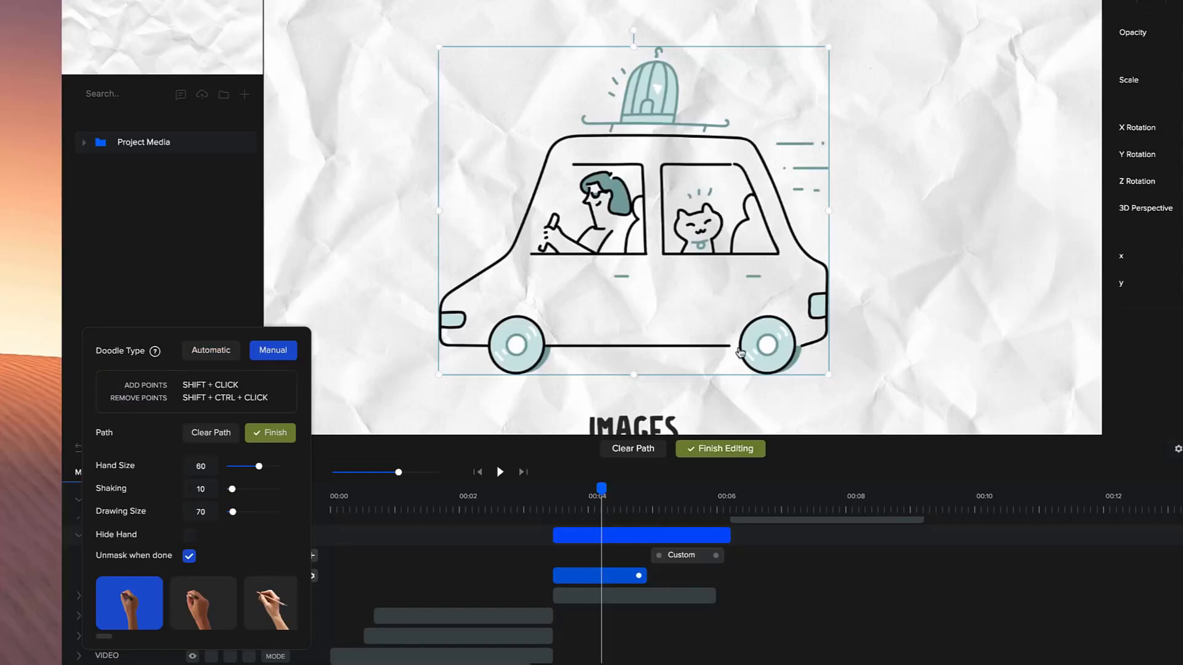
mouse_move(733, 351)
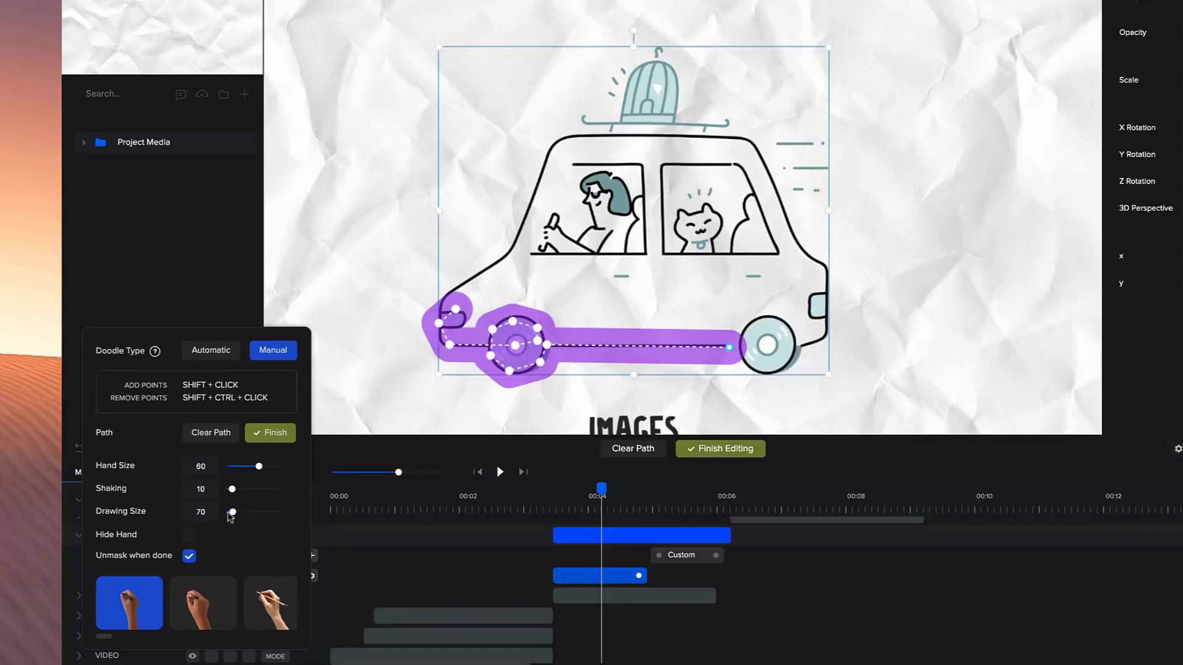
- Set the car's Drawing Size to 69 and finish editing its reveal path
left_click_drag(233, 513, 241, 513)
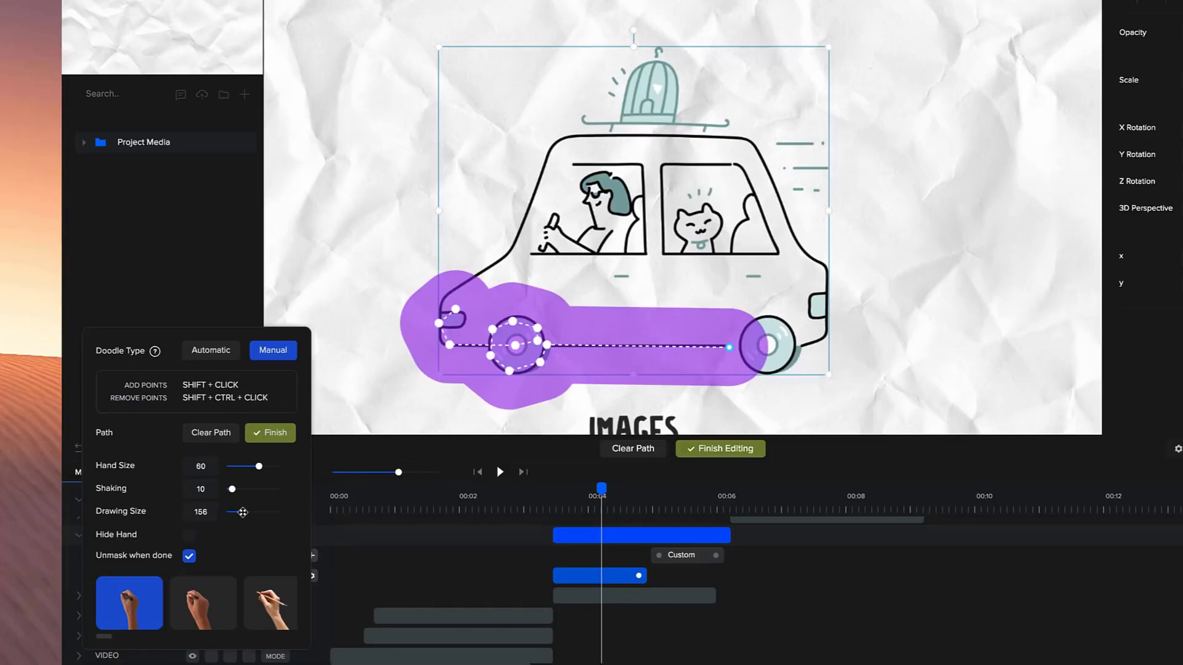
left_click_drag(243, 513, 234, 513)
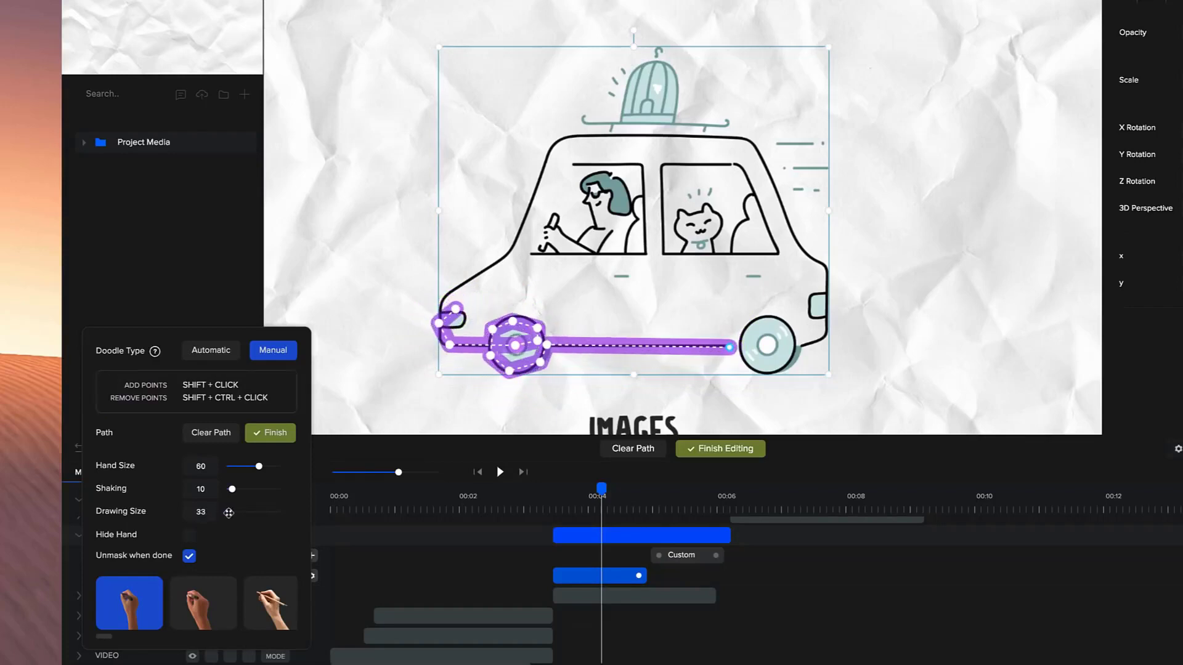
left_click_drag(232, 511, 253, 511)
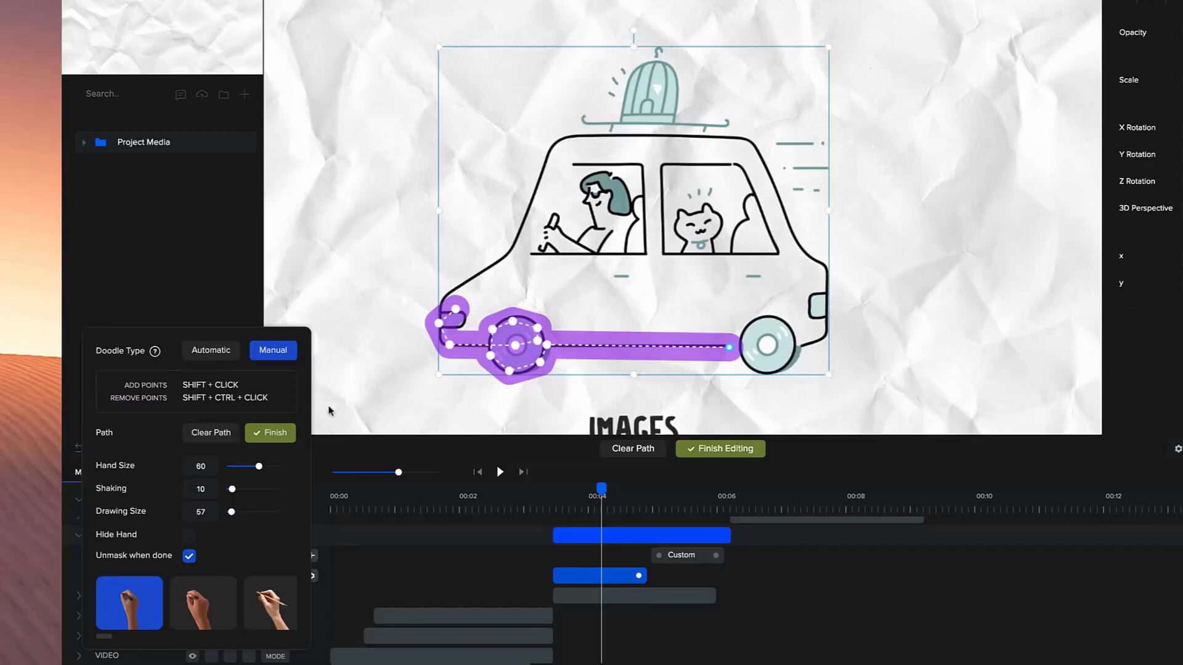
left_click_drag(232, 511, 235, 511)
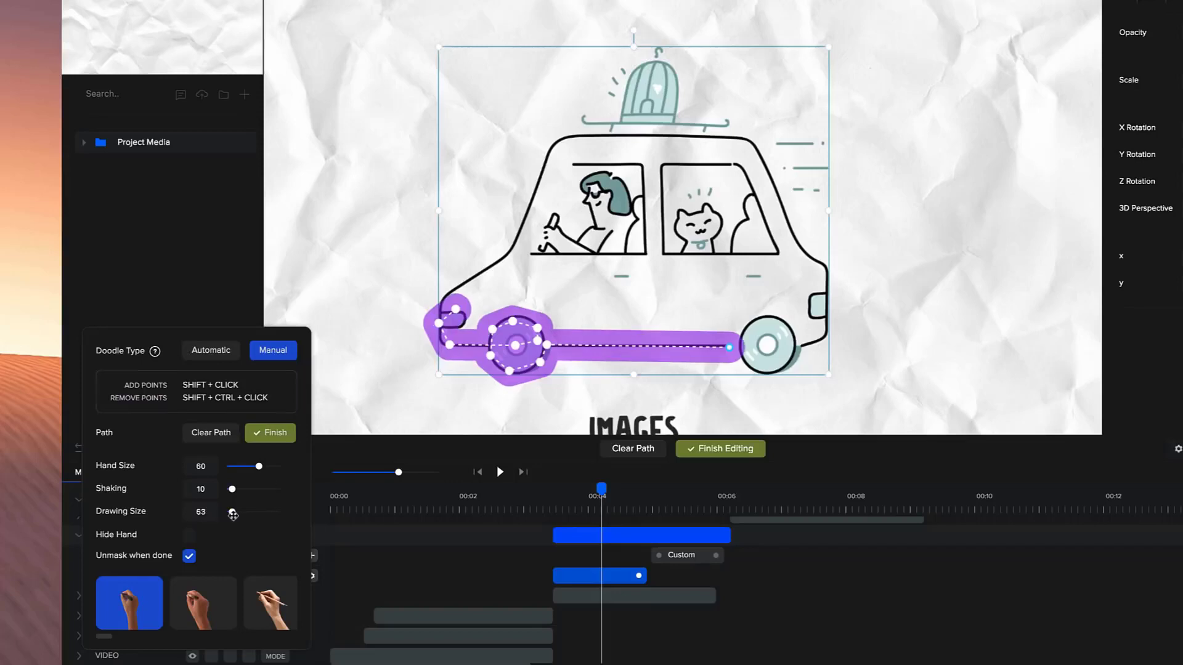
left_click_drag(233, 512, 241, 513)
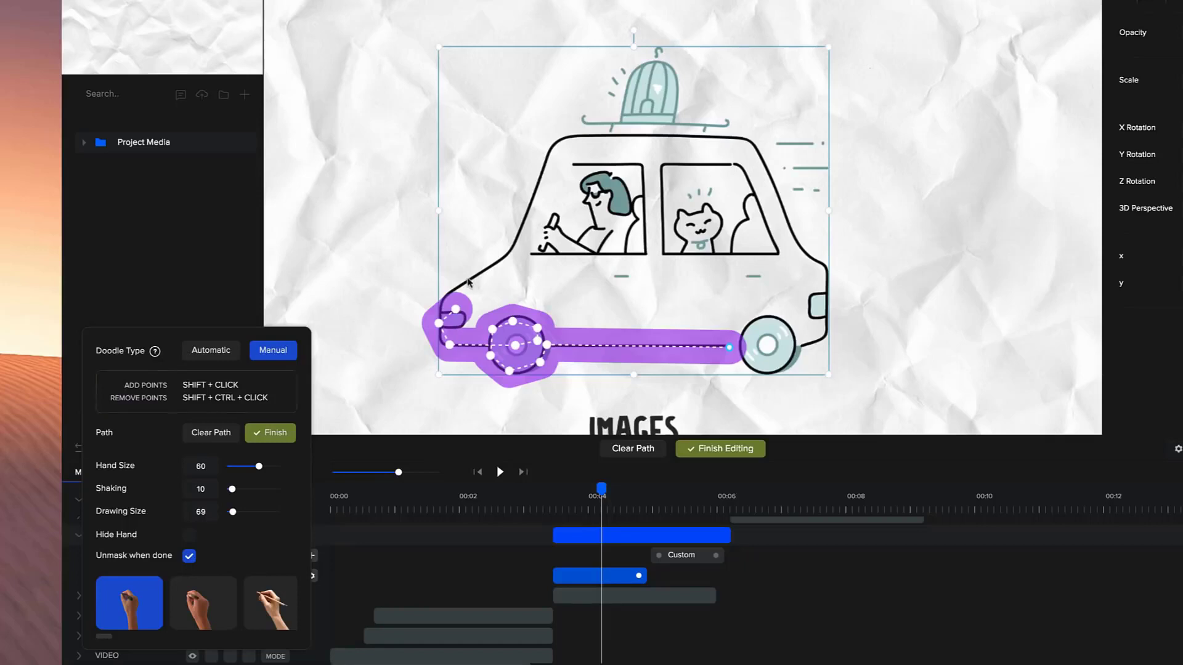
left_click(544, 172)
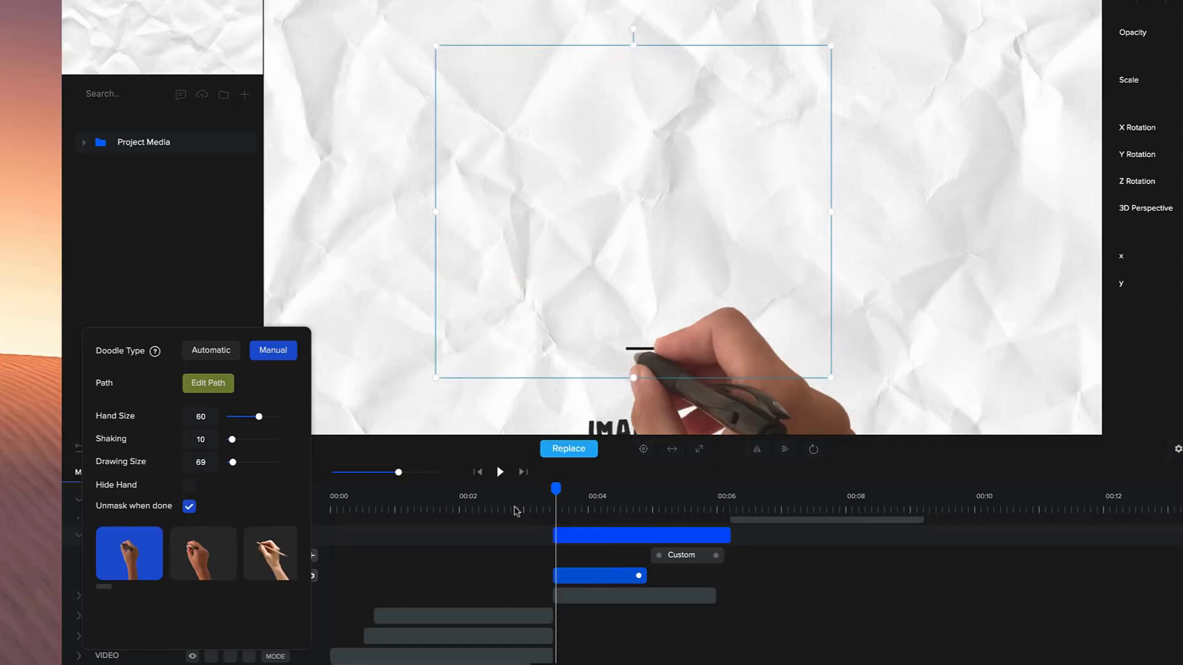
- Rewind before the car appears and pick the blue-marker drawing hand for its reveal
left_click(499, 472)
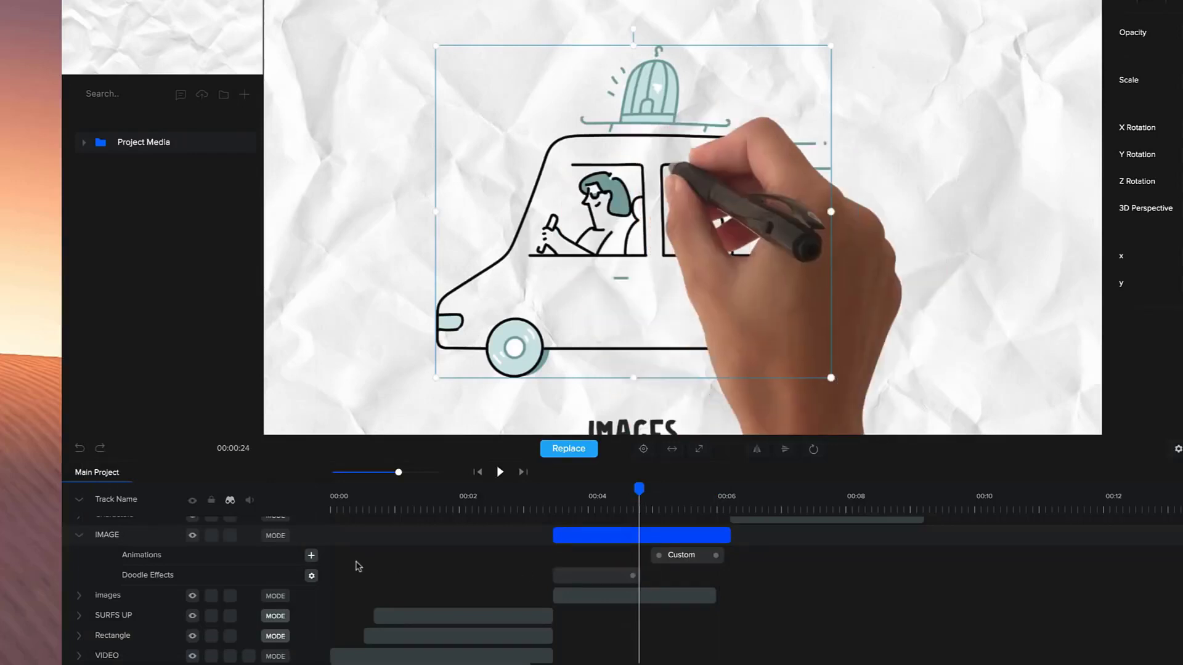
left_click(310, 575)
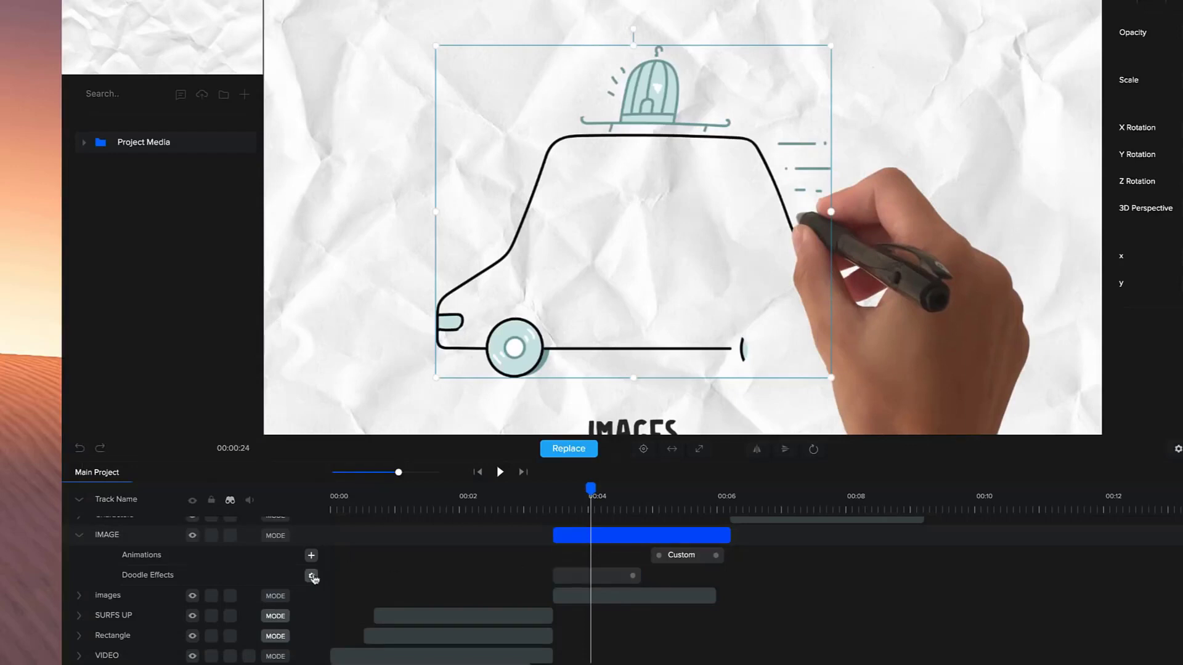
left_click(312, 575)
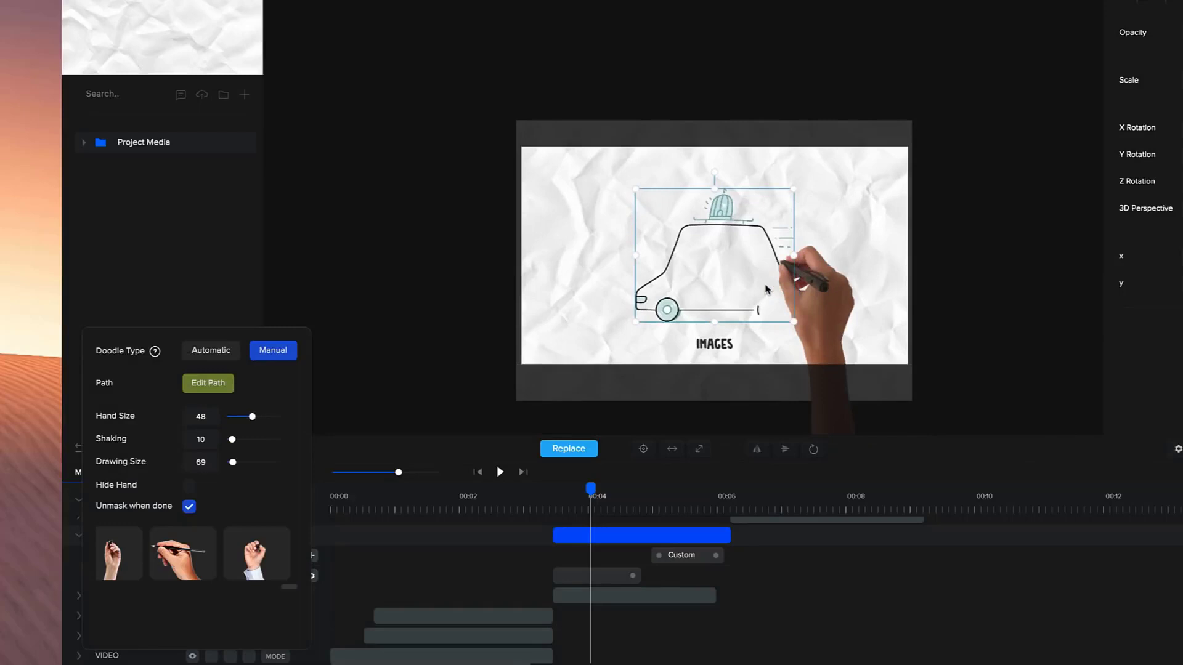
left_click(182, 553)
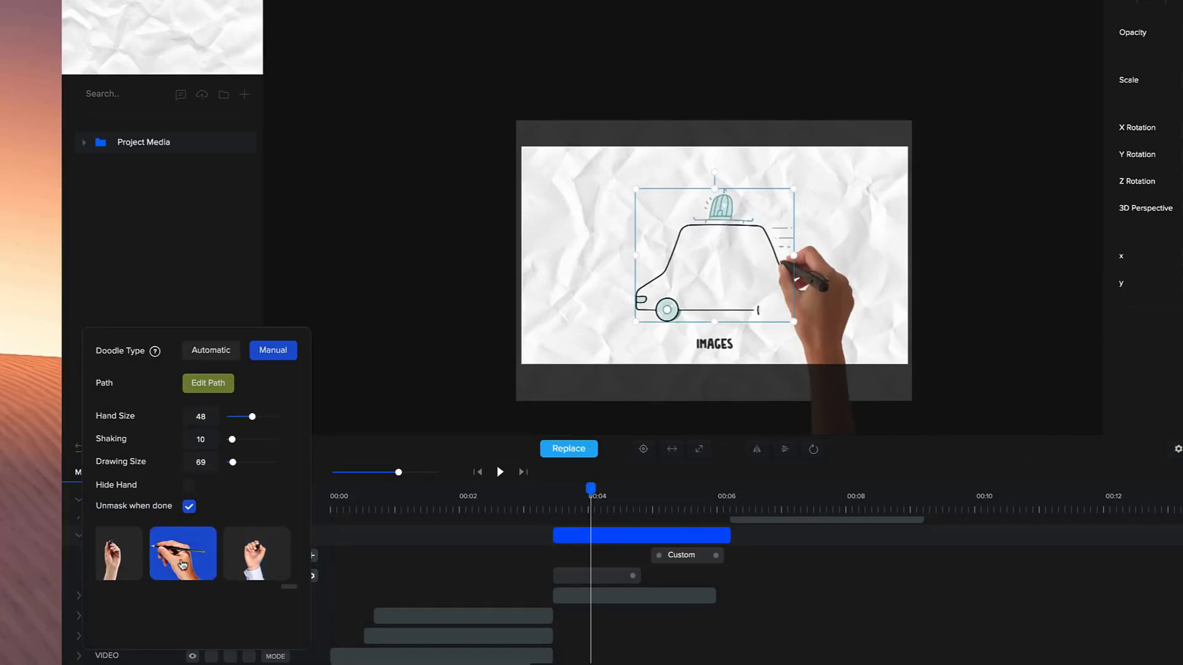
- Adjust the car's Hand Size up to 44 and preview the reveal
left_click_drag(260, 417, 243, 417)
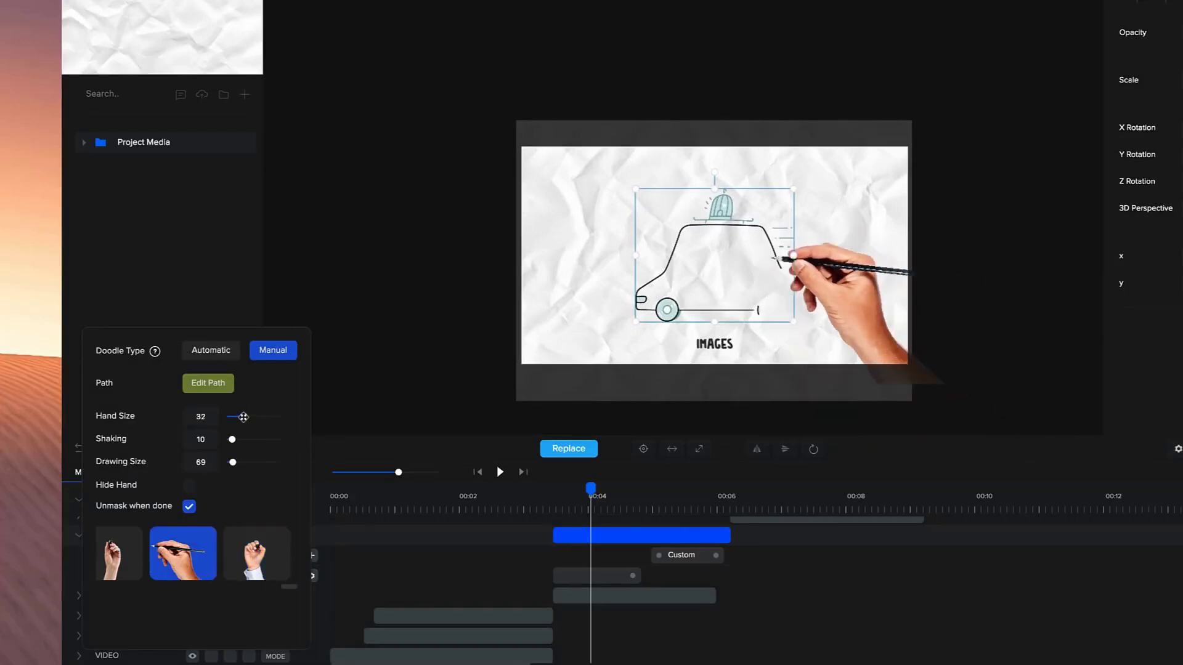
left_click_drag(244, 417, 234, 417)
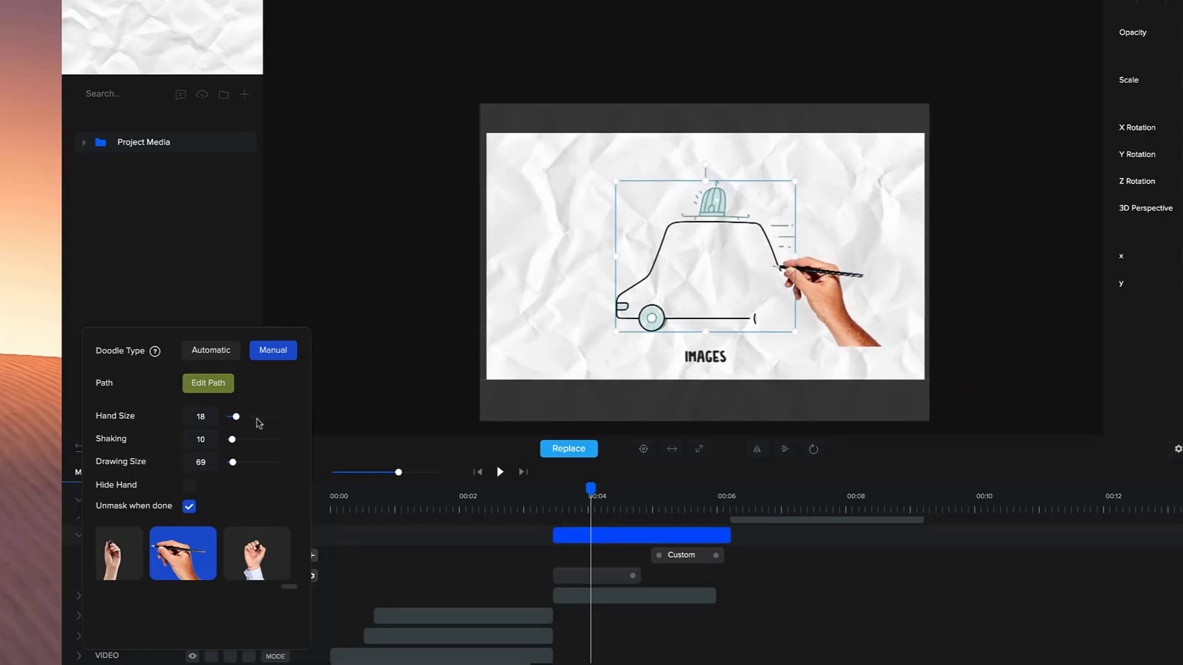
left_click_drag(236, 417, 241, 417)
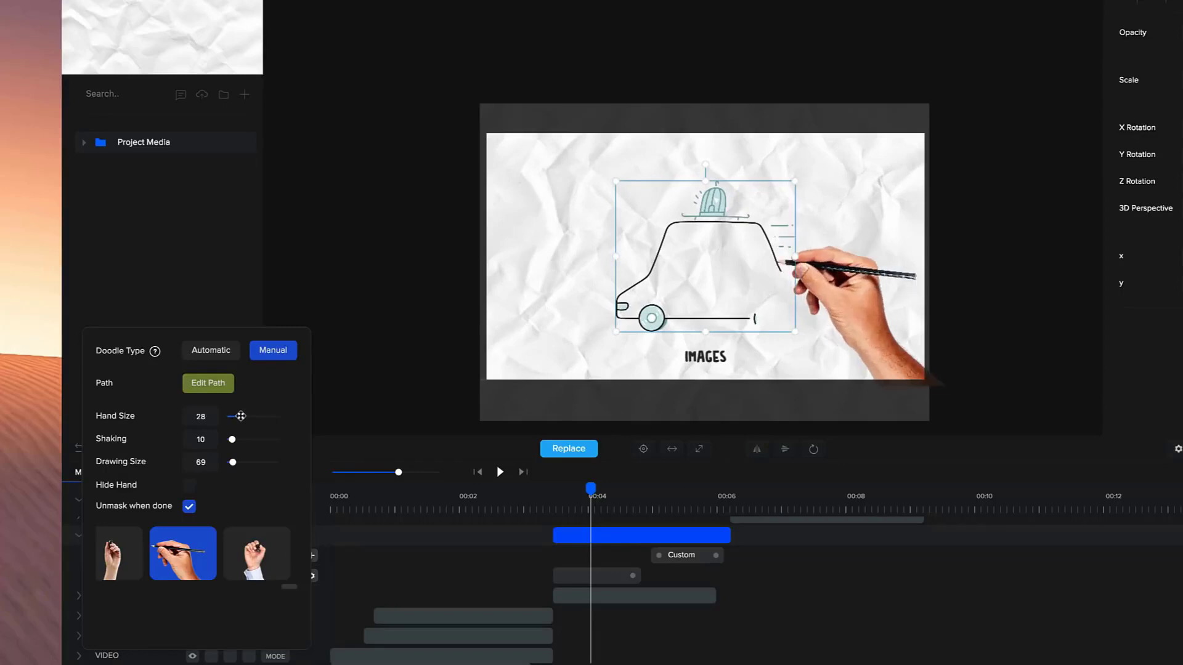
left_click_drag(237, 415, 243, 416)
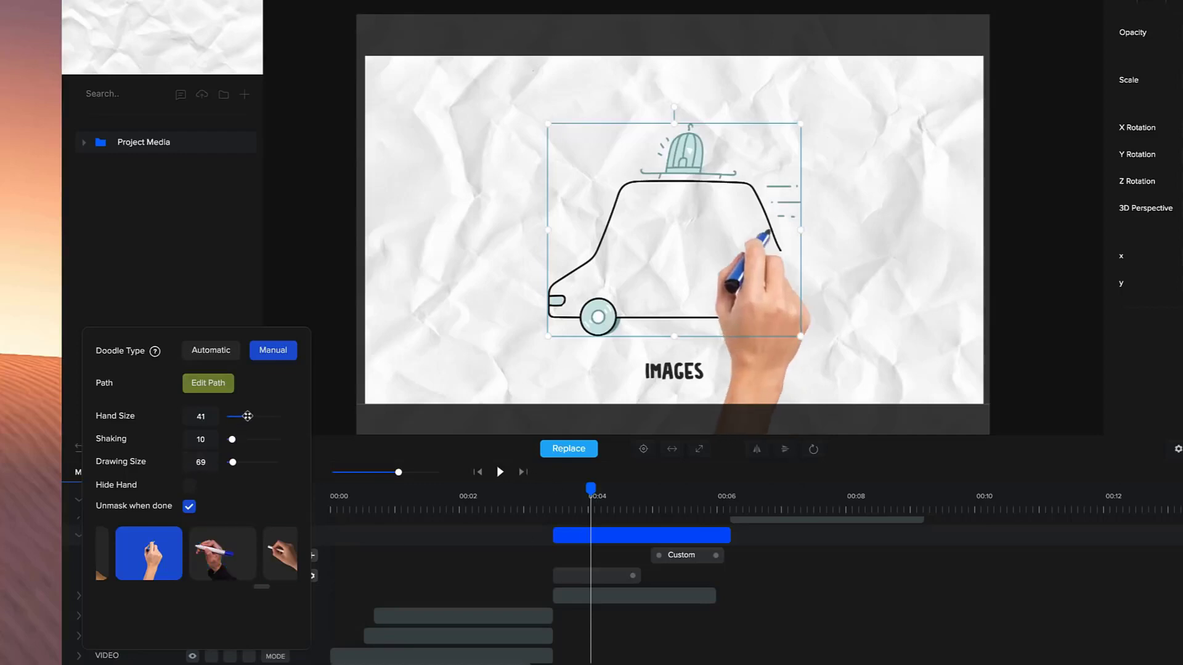
left_click_drag(240, 416, 250, 417)
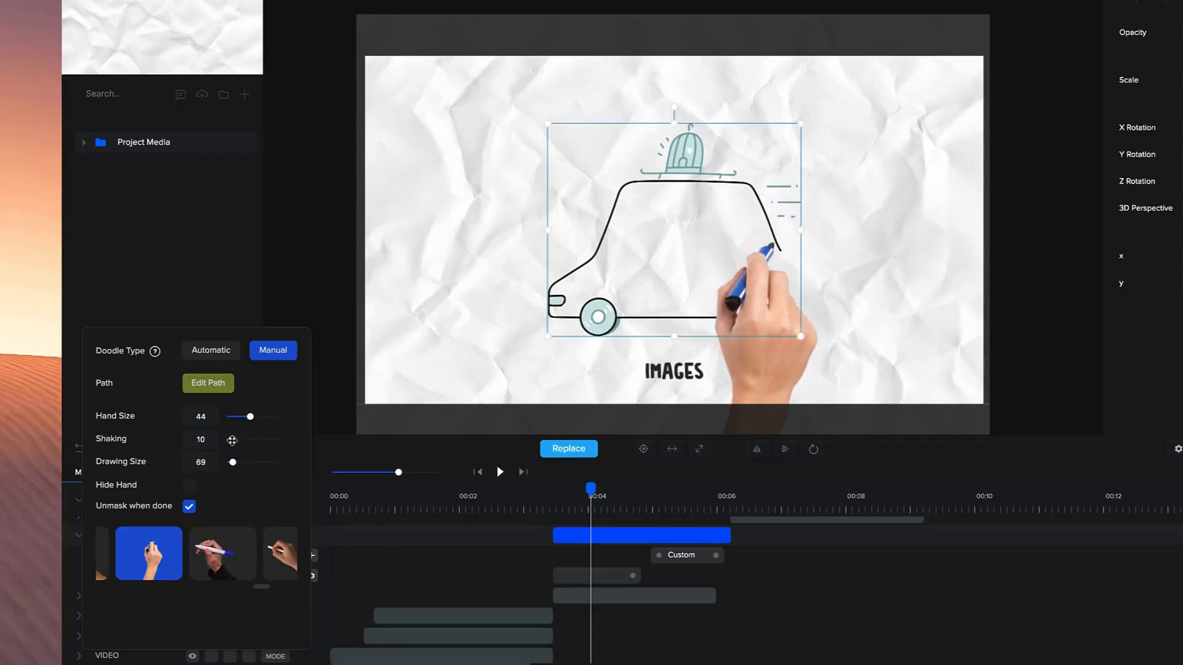
left_click_drag(233, 440, 249, 440)
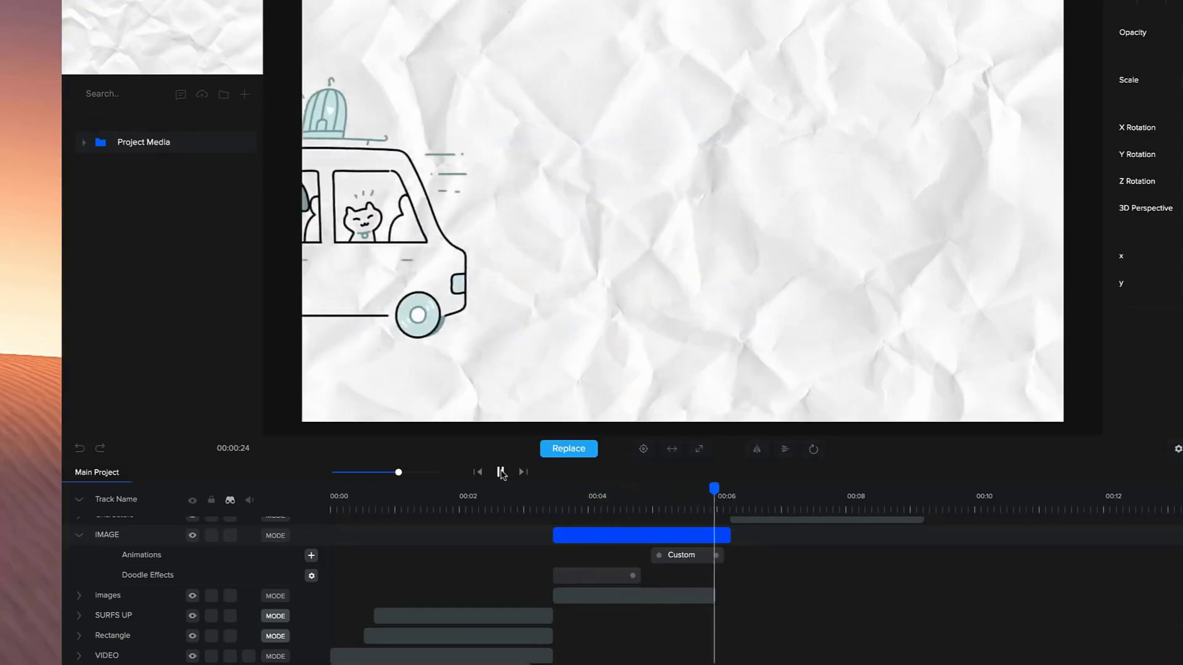
left_click(499, 471)
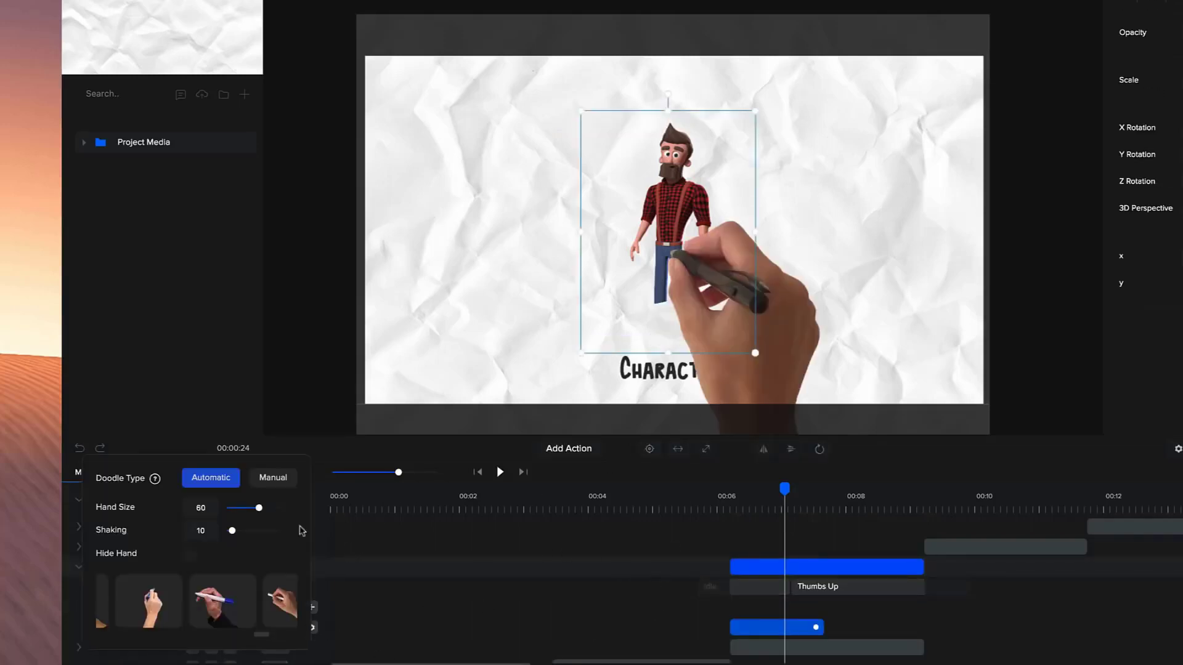
- Switch Tom's doodle to Manual, trace a zigzag reveal path, finish it and preview
left_click(272, 477)
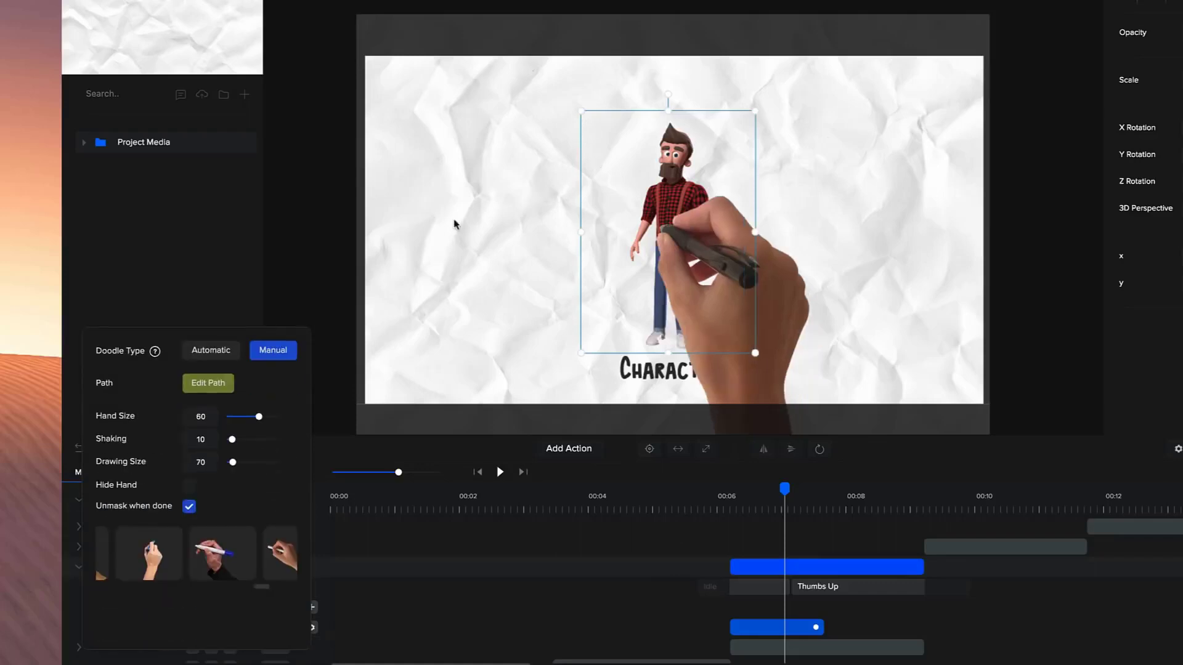
left_click(207, 384)
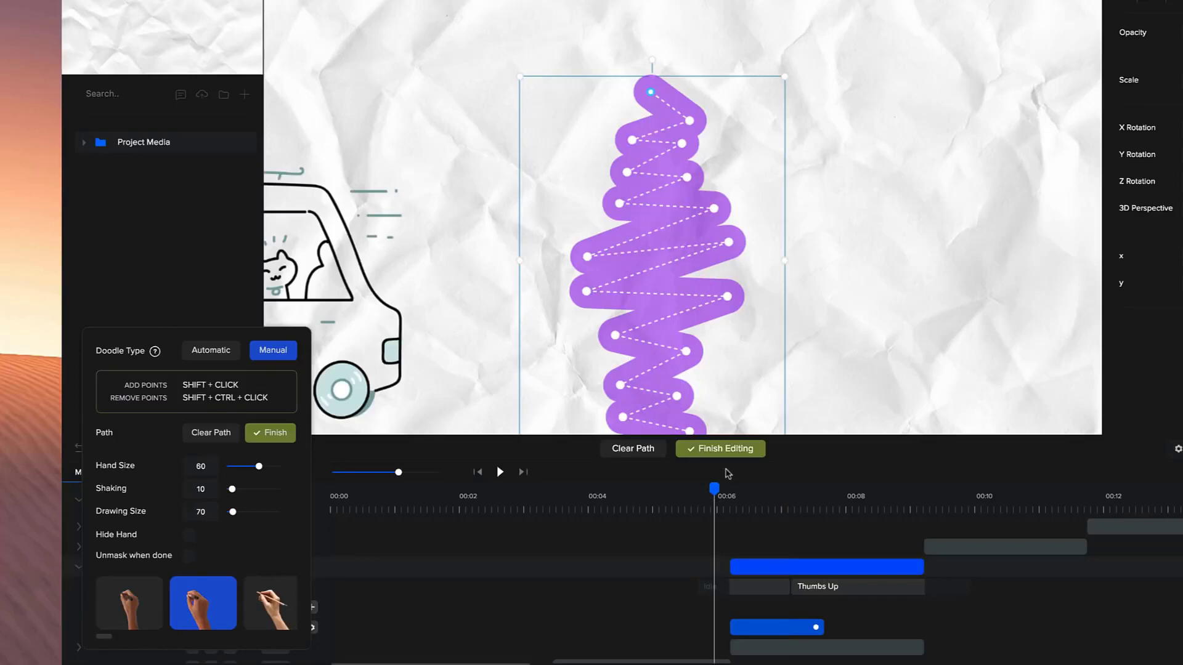
left_click(718, 448)
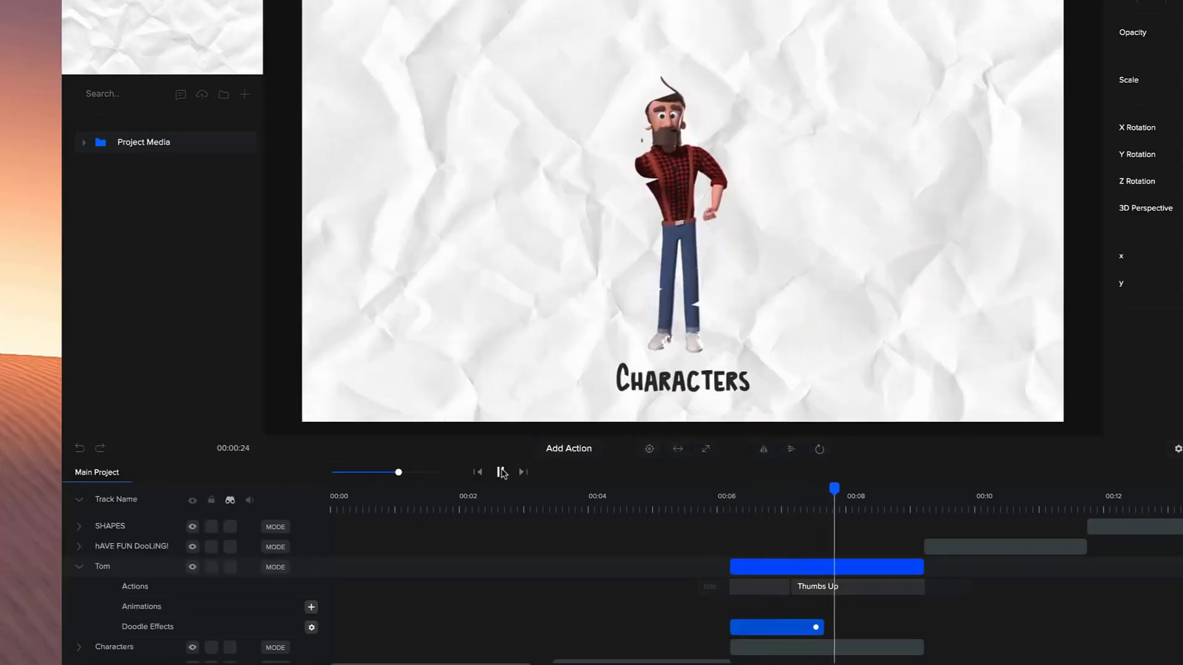
left_click(500, 472)
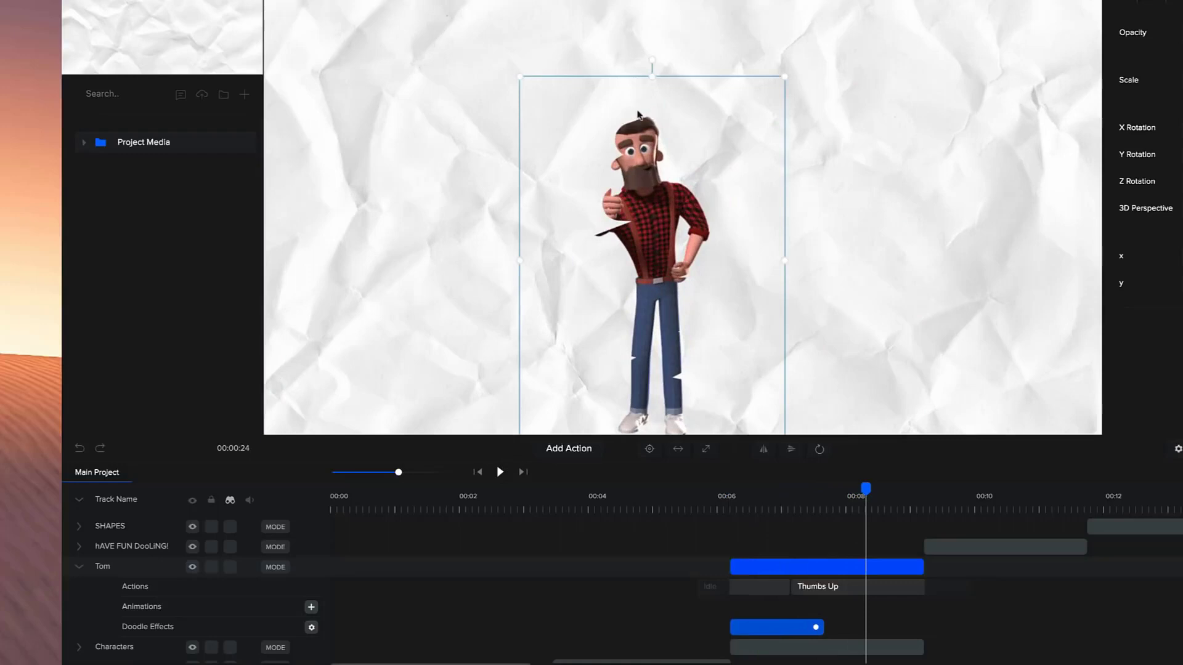
mouse_move(619, 228)
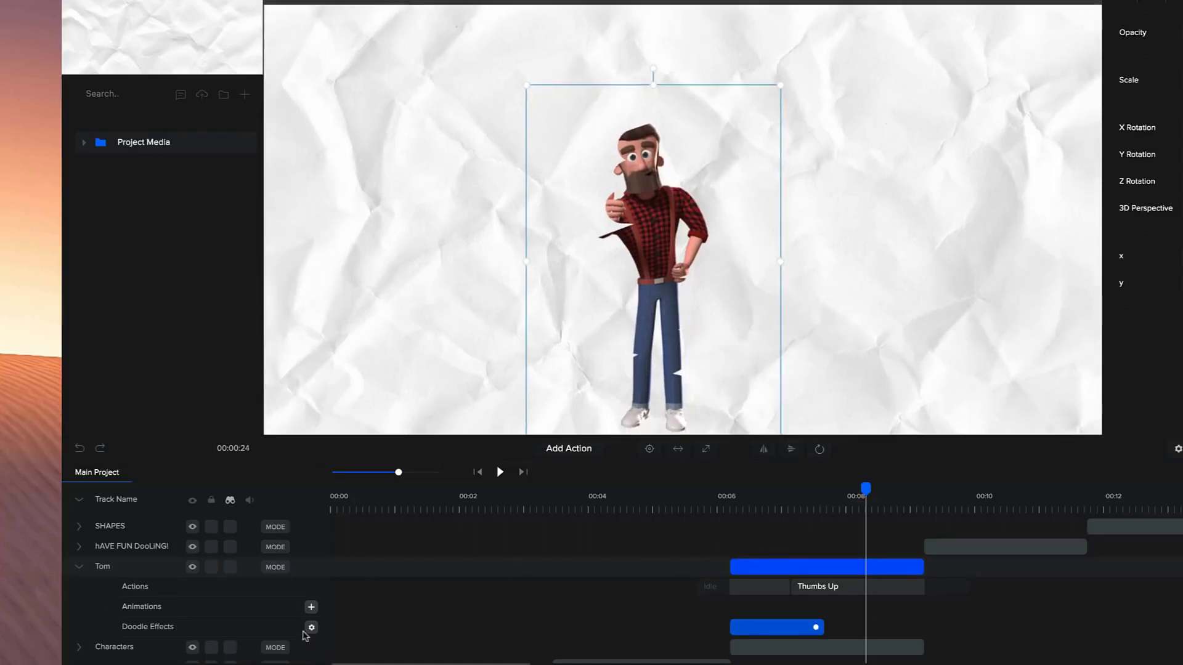
- Tick Unmask when done for the character's reveal and preview the result
left_click(310, 627)
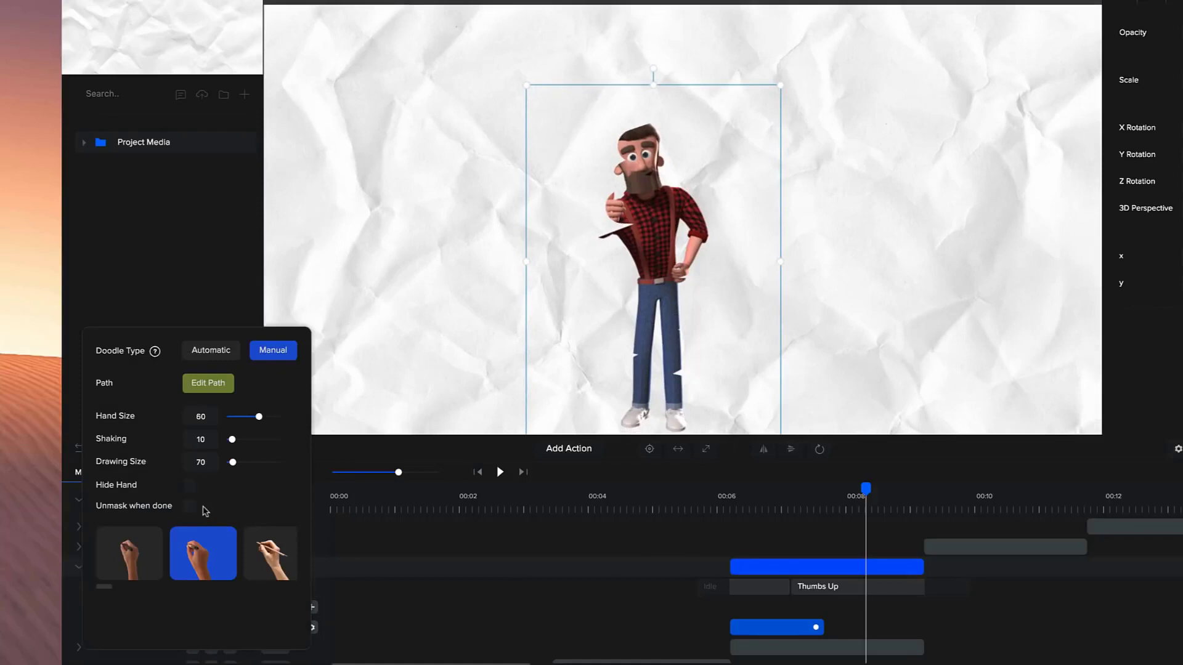
left_click(189, 506)
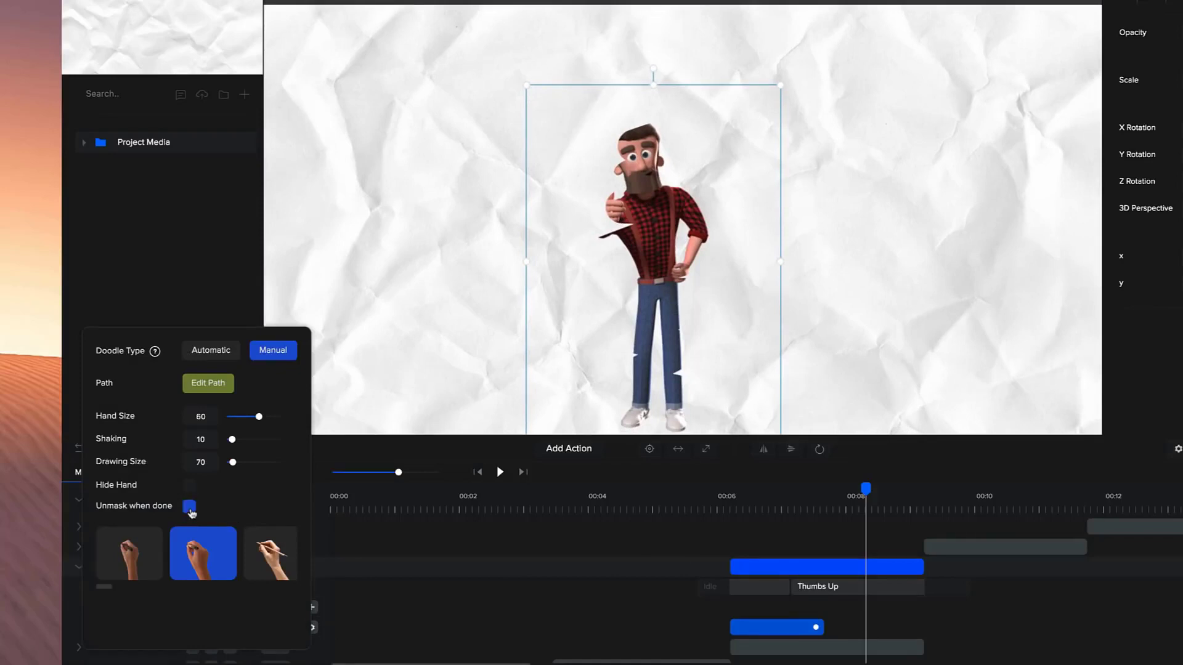
left_click(189, 506)
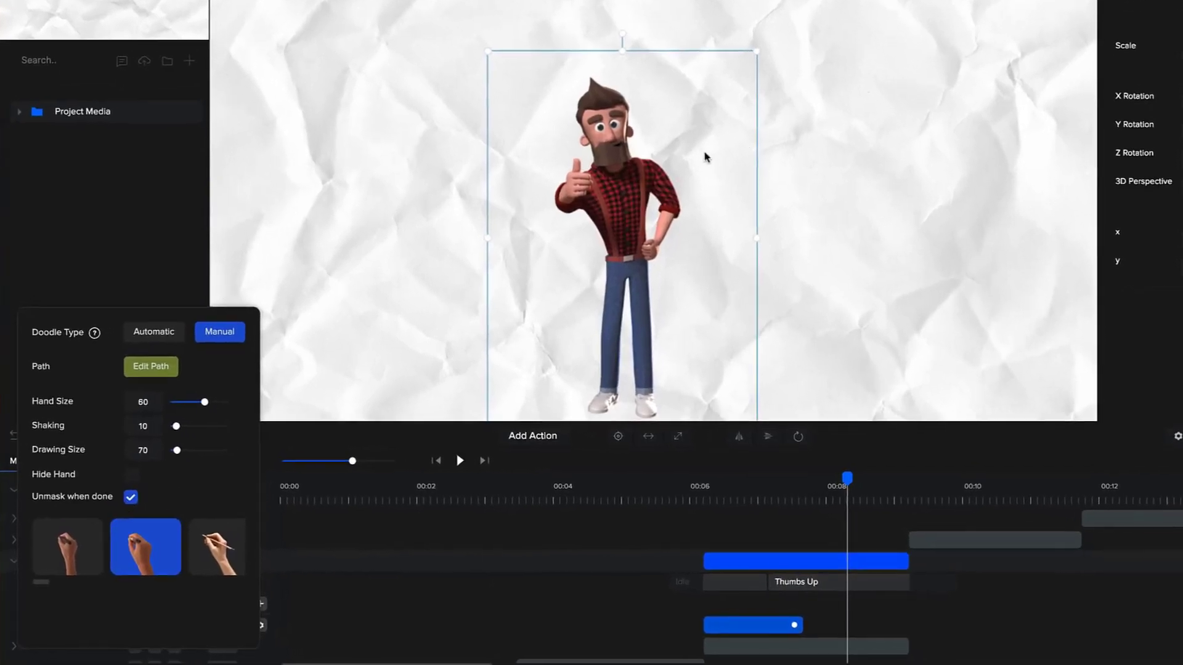
left_click(130, 474)
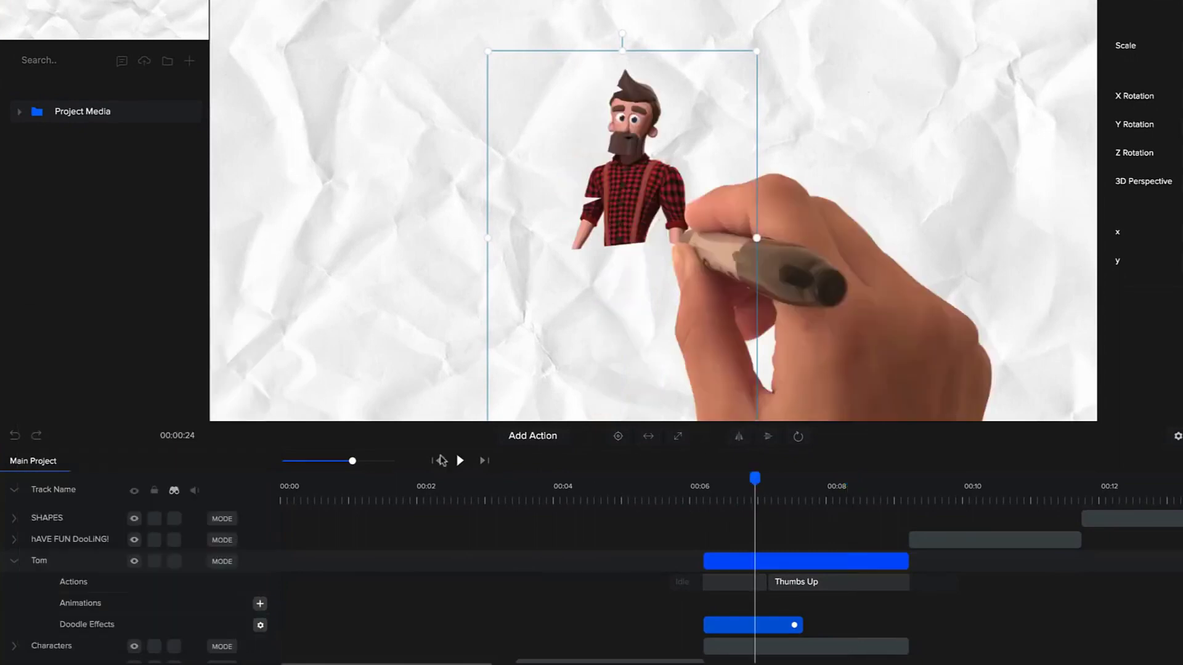
left_click(260, 626)
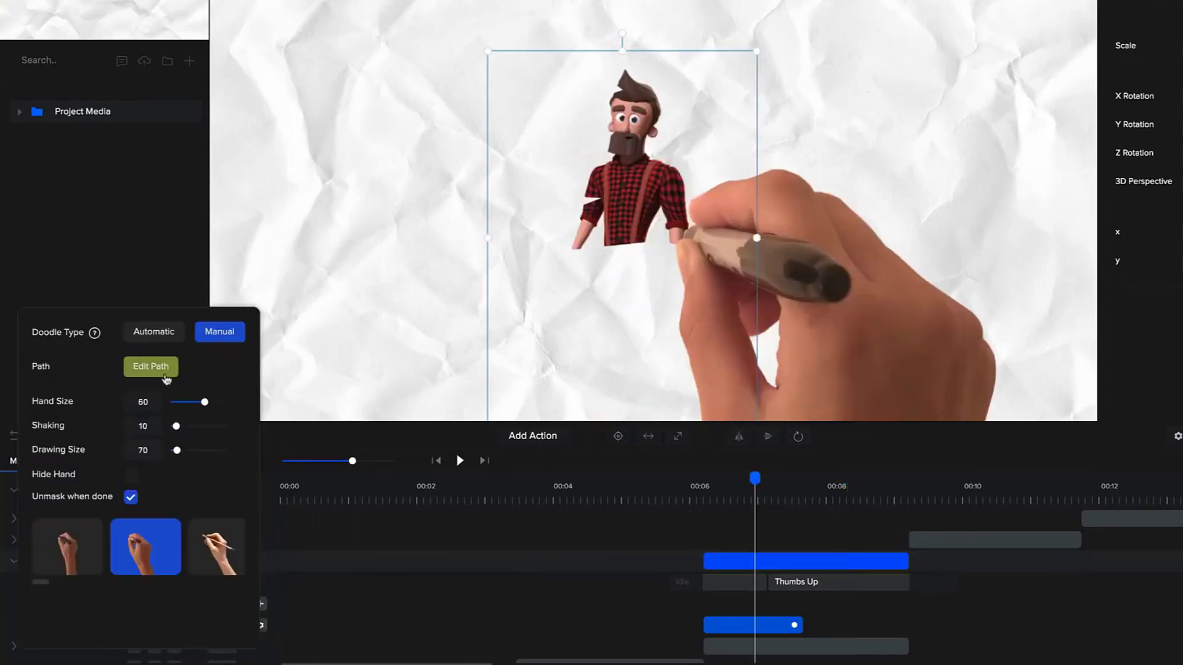
- Reshape the character's drawing path by moving a point and finish editing
left_click(150, 367)
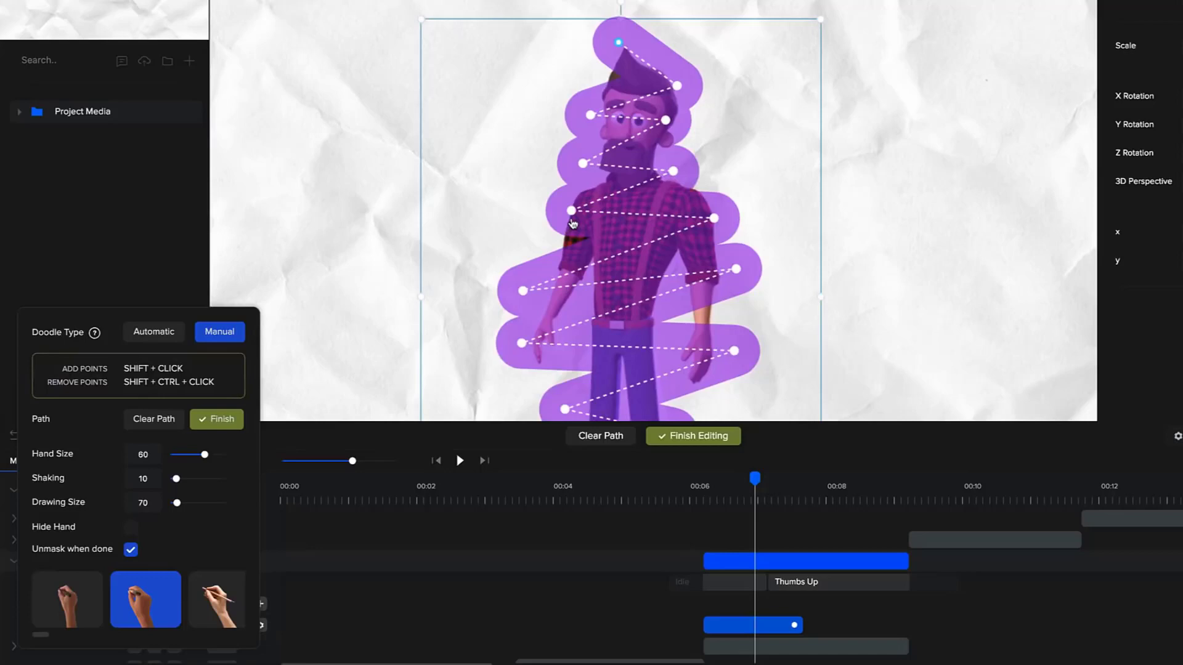
left_click_drag(569, 210, 715, 224)
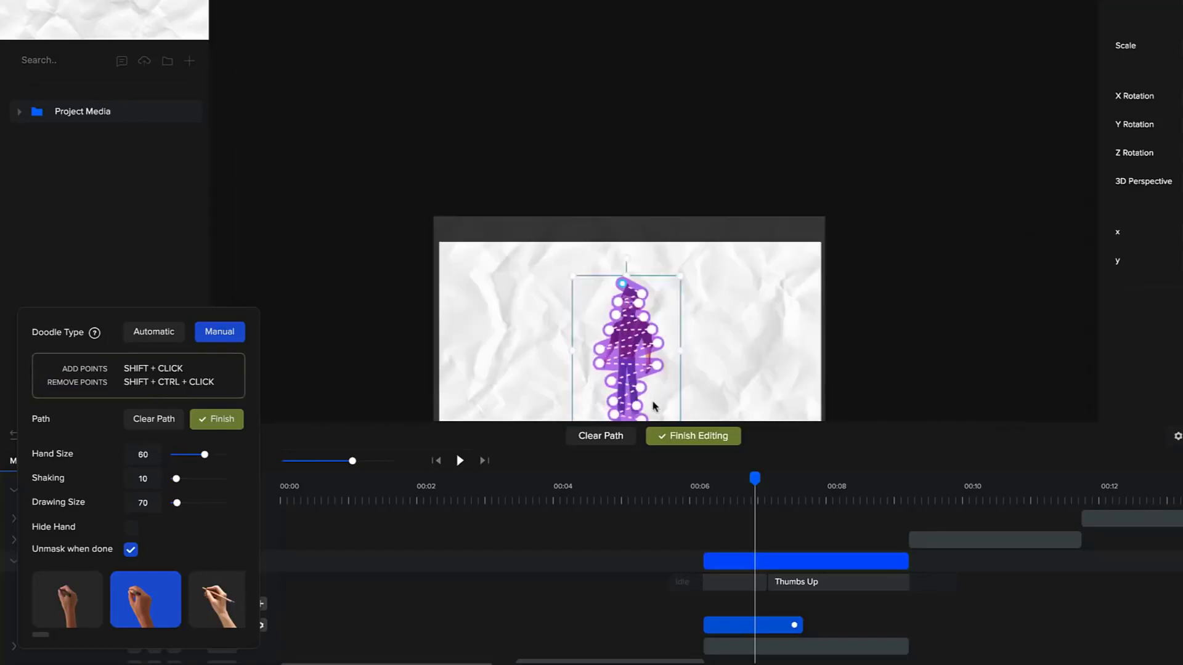
left_click(692, 435)
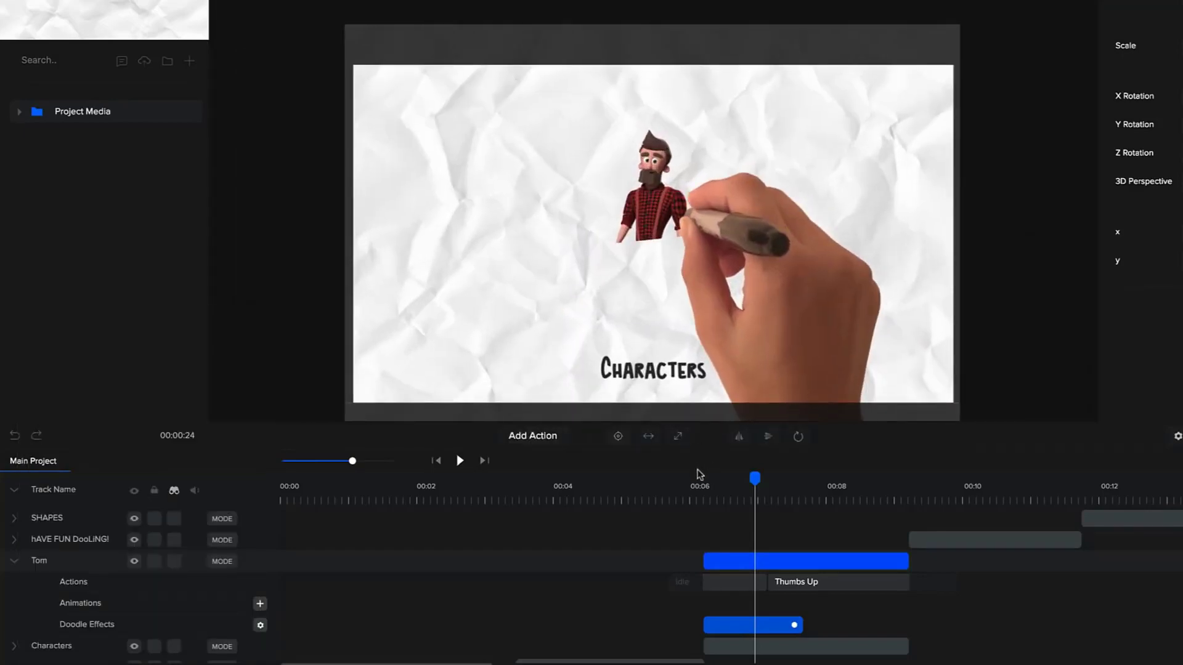
- Give the character a cartoon blue-marker drawing hand with Drawing Size 82
left_click(459, 460)
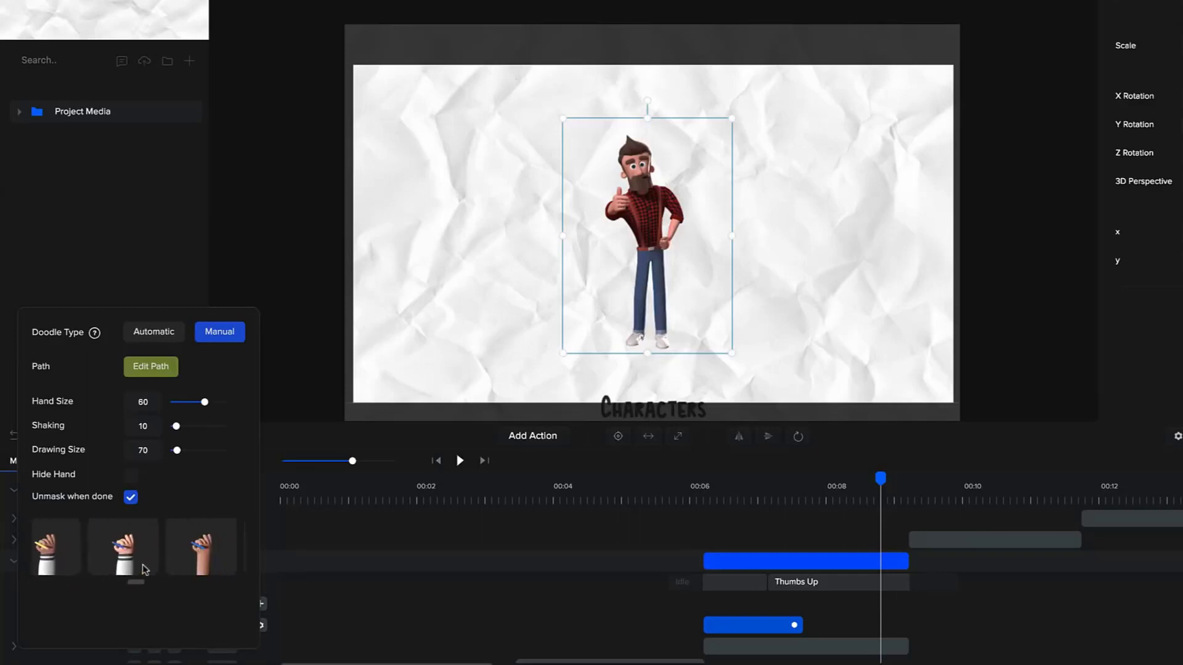
left_click(124, 547)
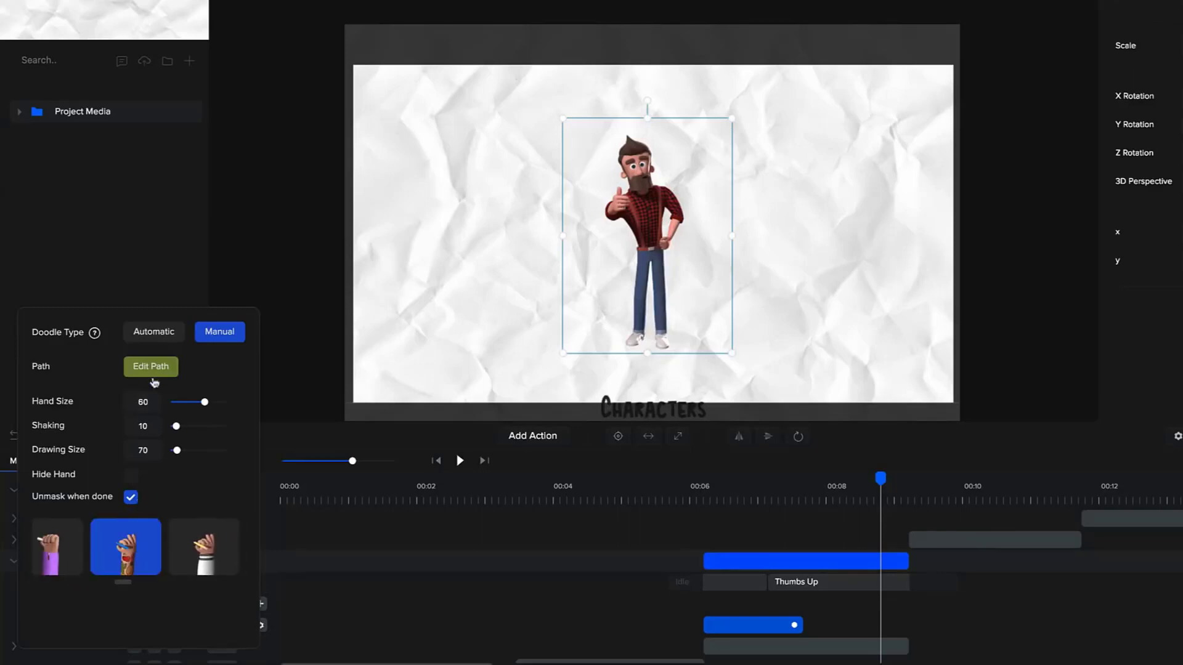
left_click(151, 367)
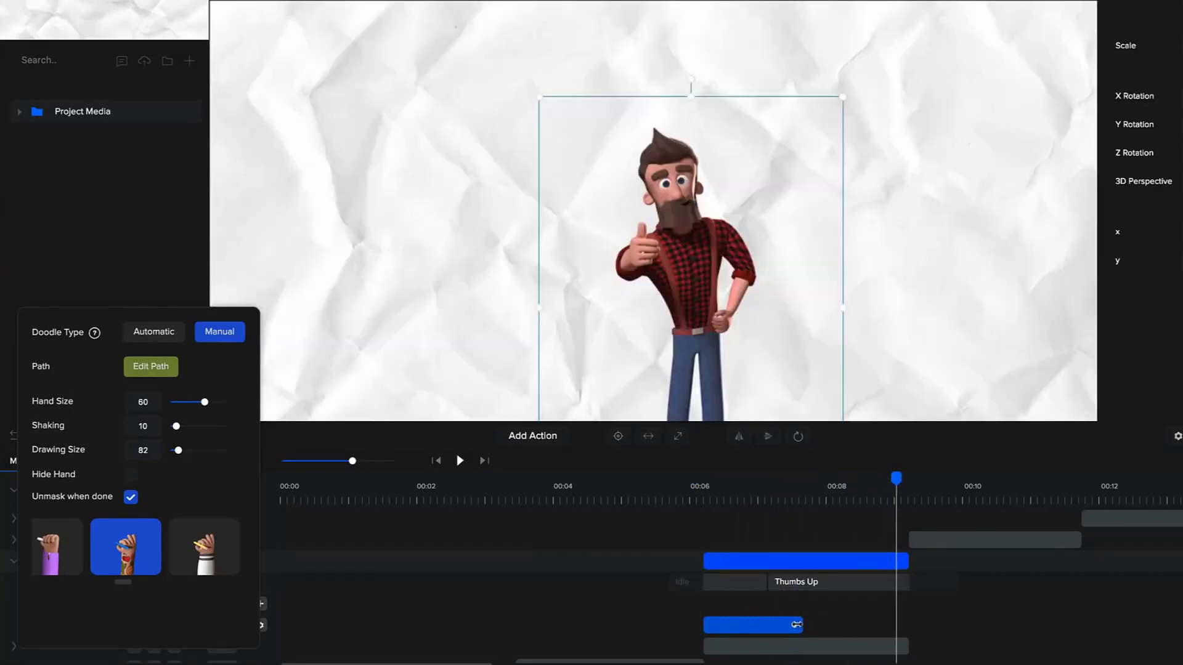
left_click(460, 461)
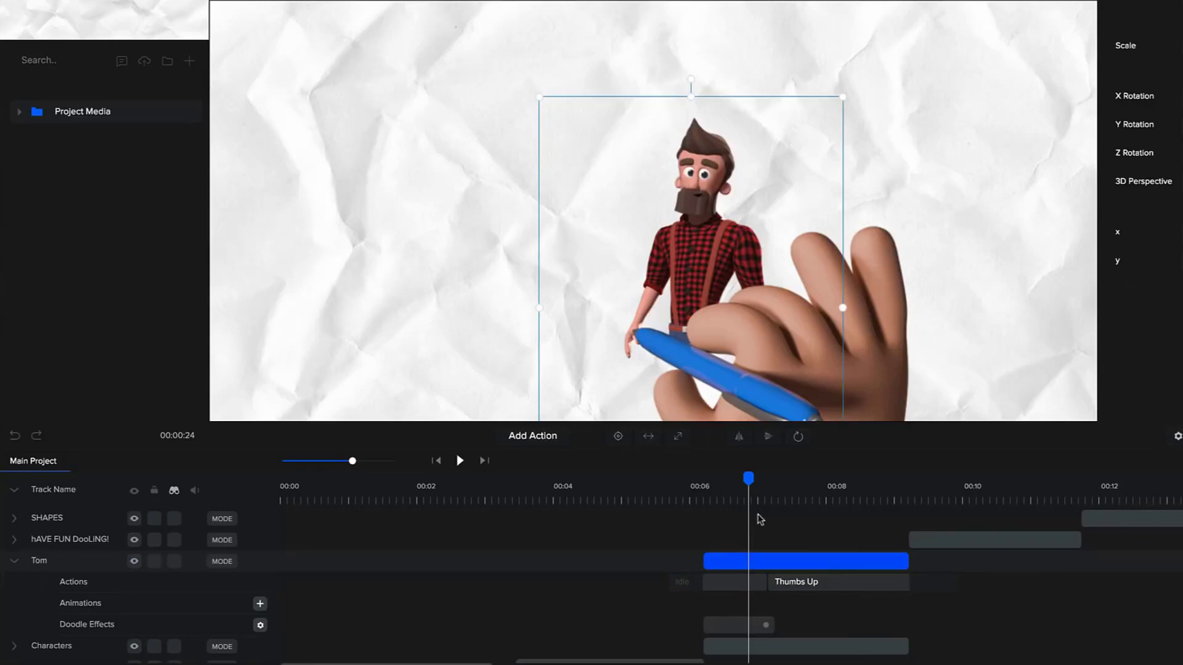
- Scrub the timeline playhead through the character's reveal animation
left_click_drag(748, 478, 711, 479)
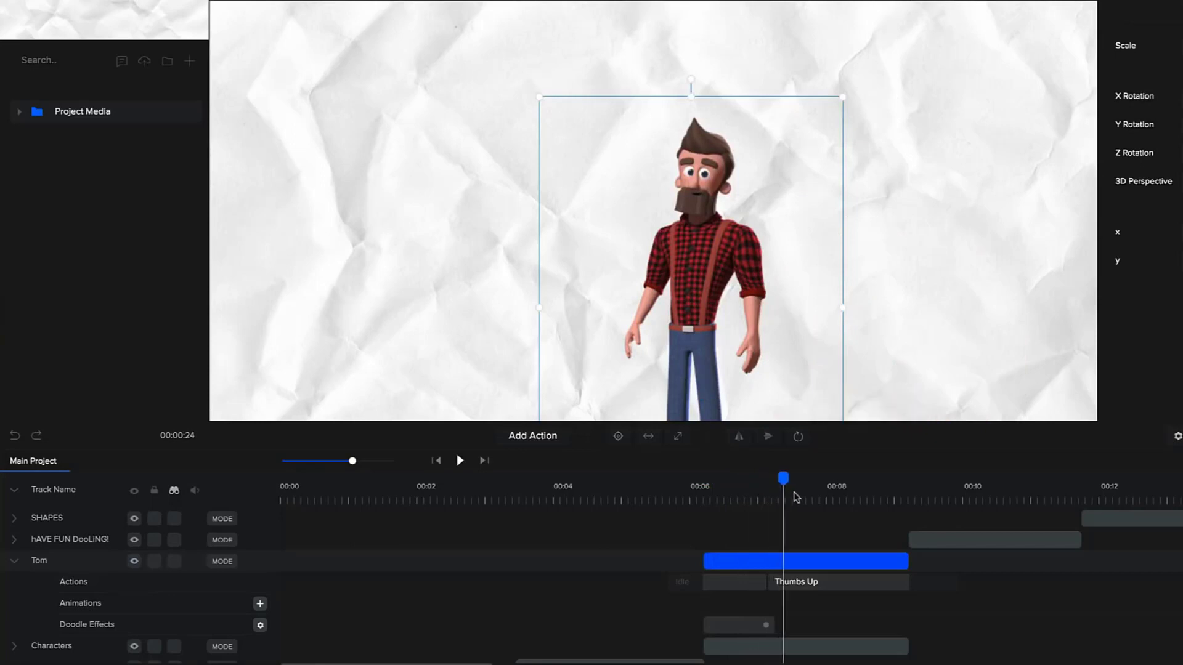
left_click_drag(783, 478, 870, 478)
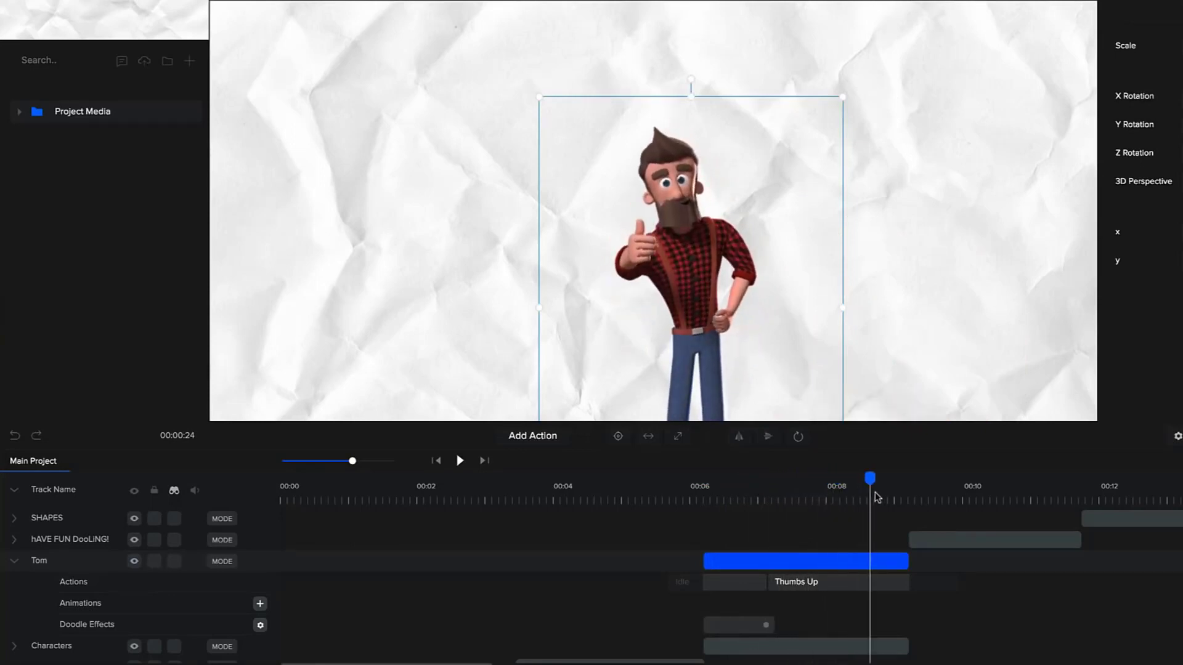
left_click_drag(870, 478, 931, 478)
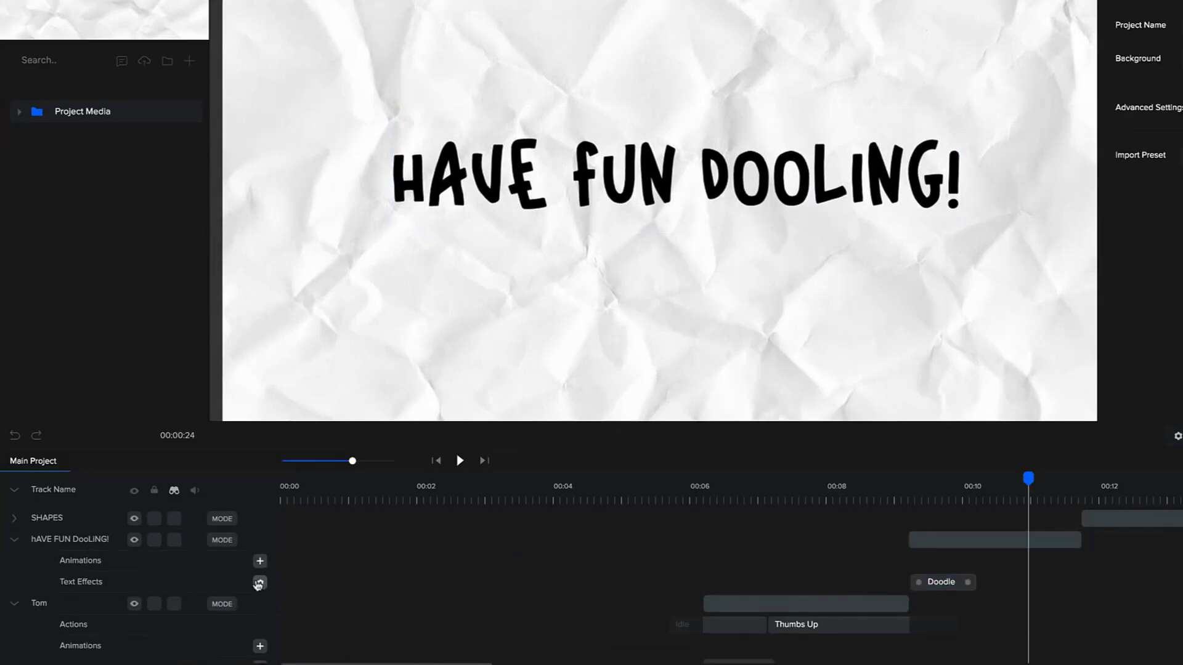
- Bring up the Text Effects settings for the HAVE FUN DOOLING! title
left_click(259, 584)
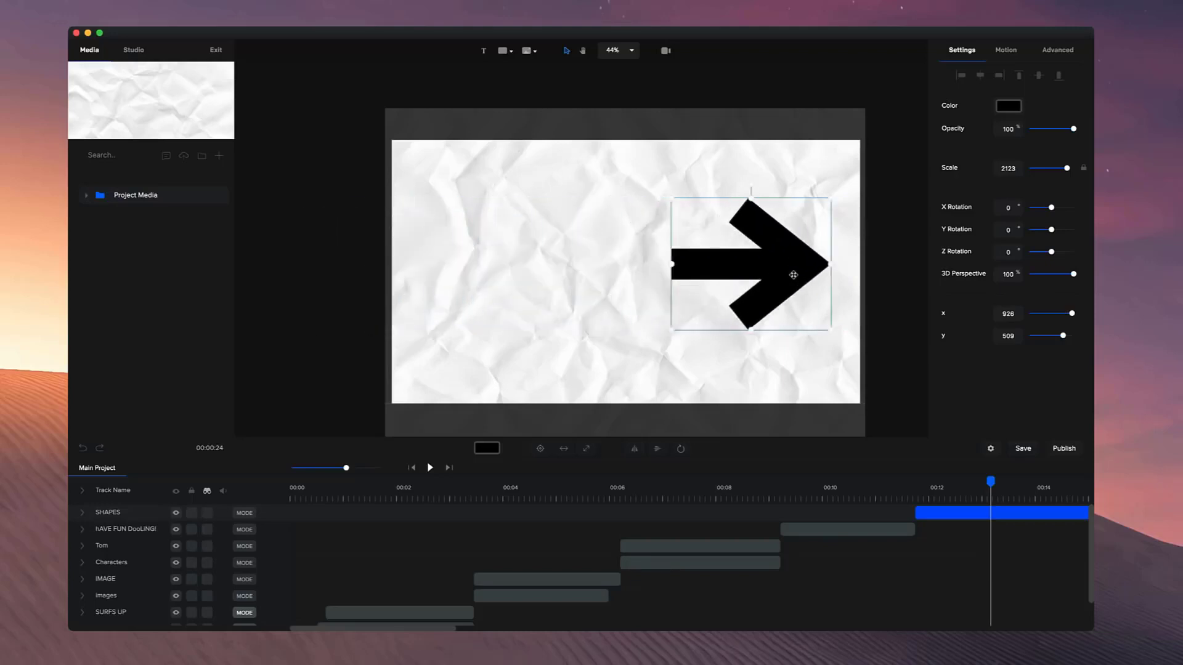
- Move the black arrow shape to the top centre of the paper canvas
left_click_drag(792, 274, 650, 277)
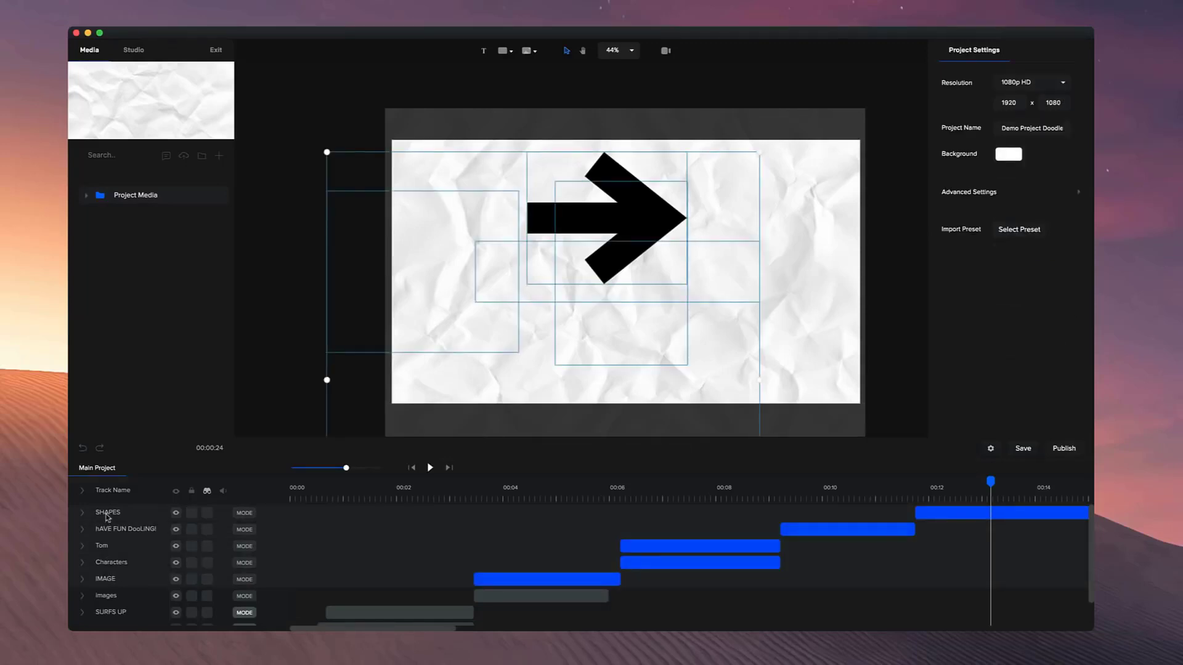
scroll("down", 3)
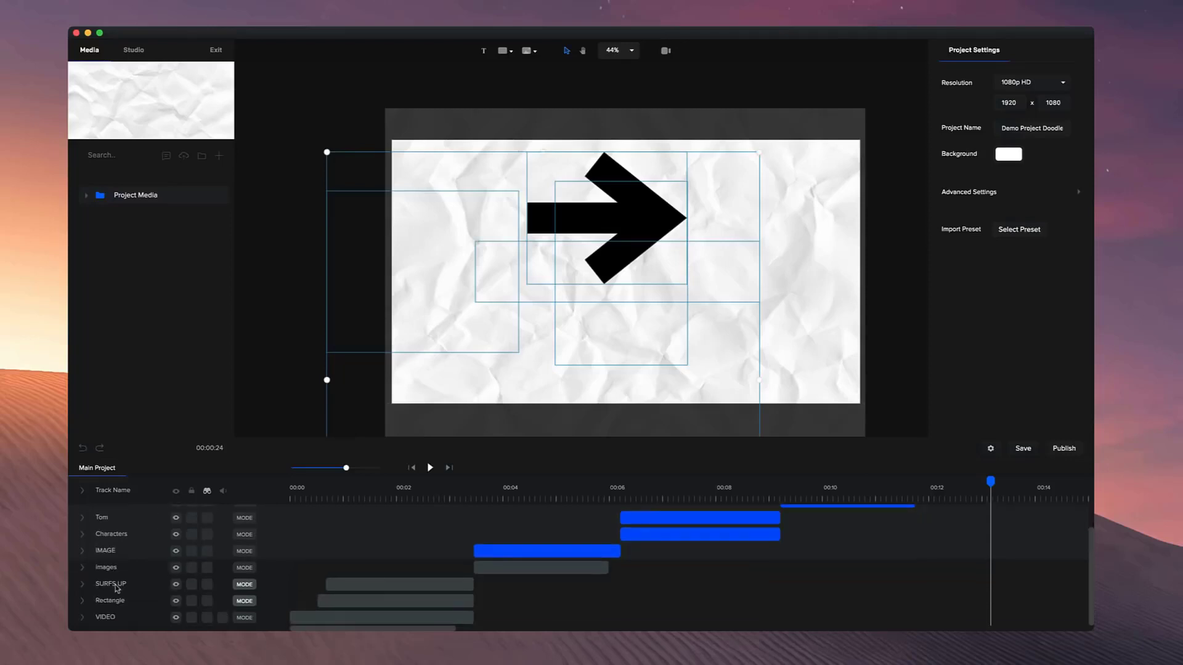